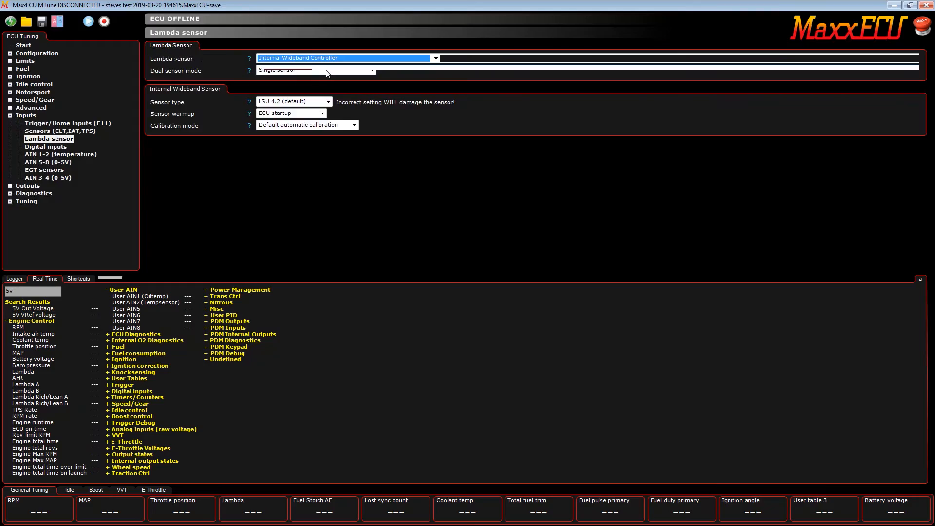
Review lambda sensor settings, keeping the internal wideband controller and a single sensor.
{"action": "left_click", "coordinate": [33, 92]}
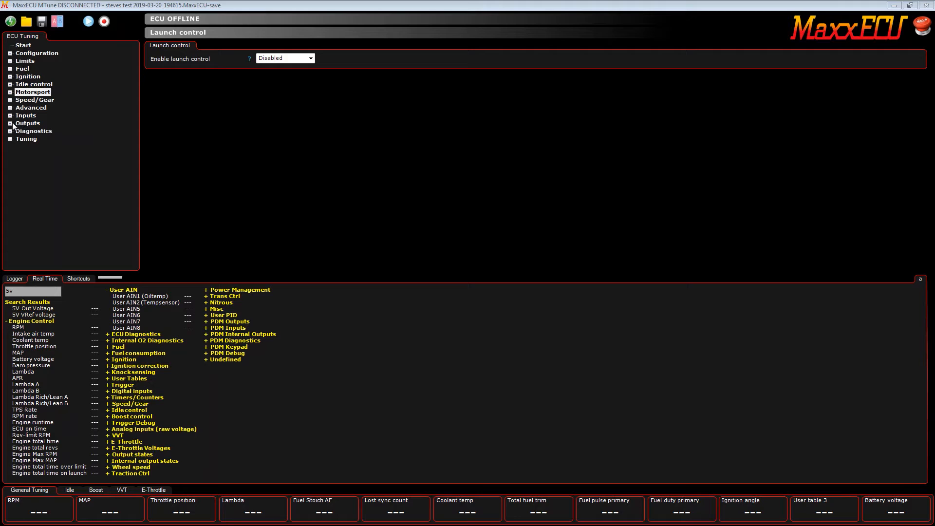
{"action": "left_click", "coordinate": [49, 138]}
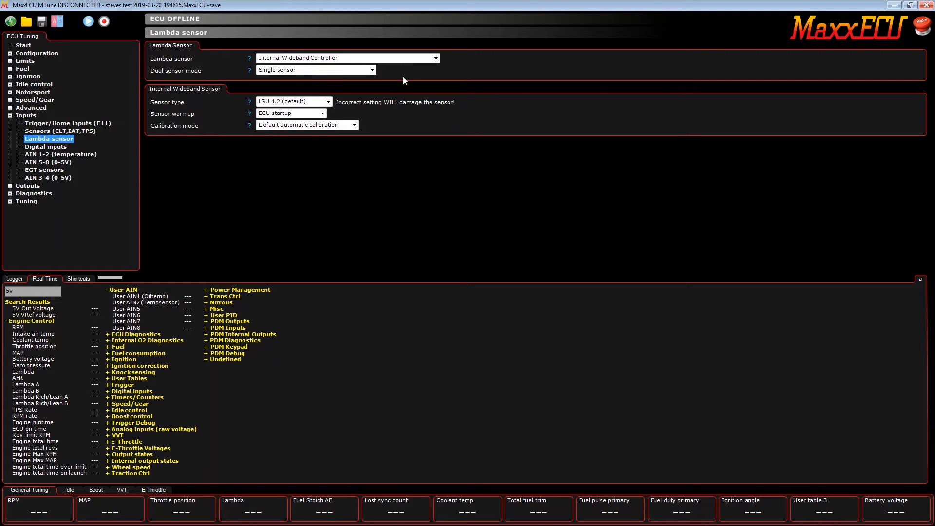
{"action": "left_click", "coordinate": [435, 58]}
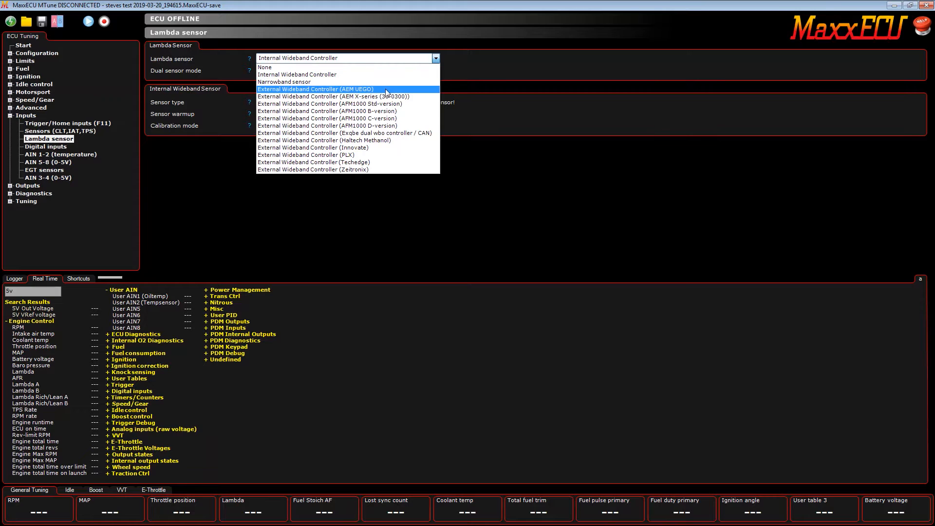
{"action": "mouse_move", "coordinate": [334, 97]}
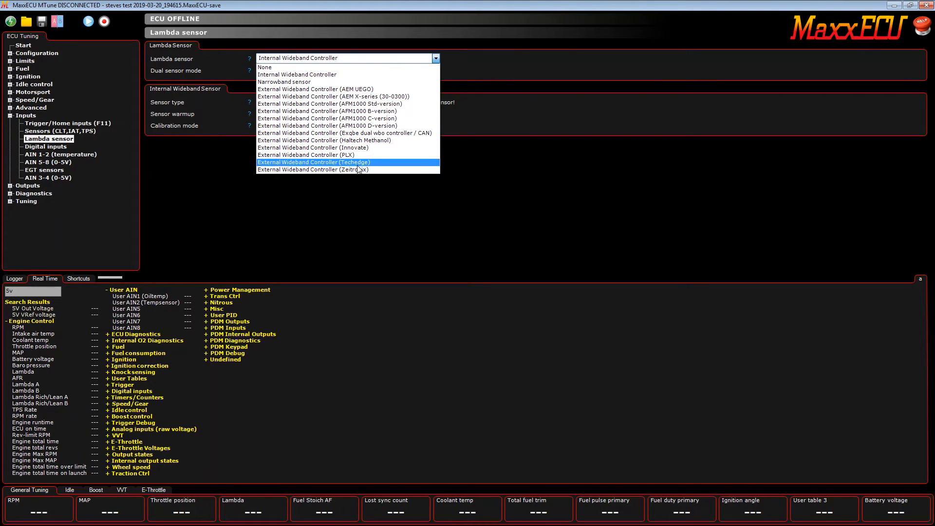
{"action": "mouse_move", "coordinate": [327, 82]}
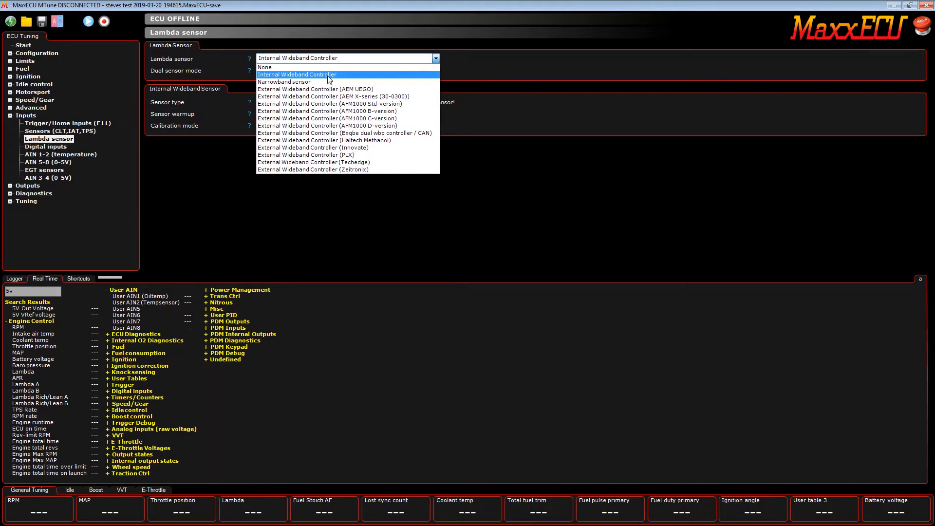
{"action": "left_click", "coordinate": [296, 74]}
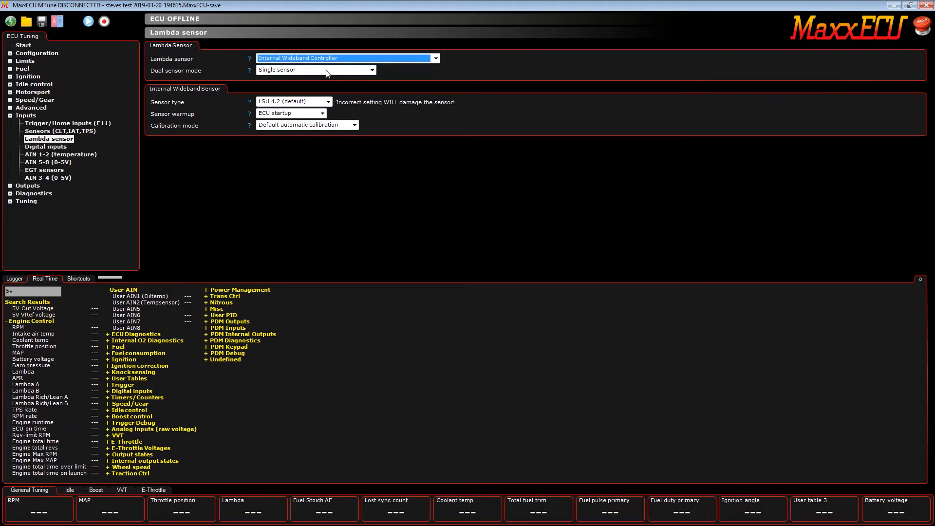
{"action": "left_click", "coordinate": [372, 70]}
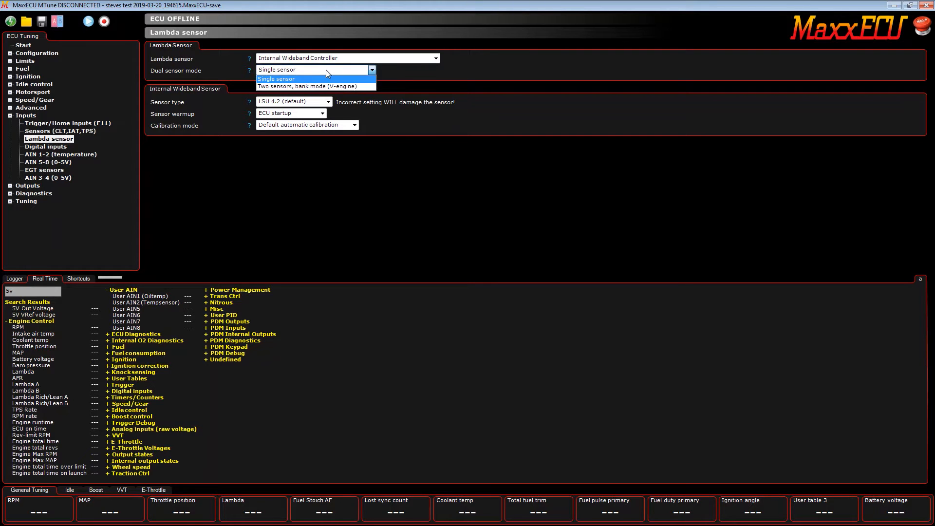
{"action": "left_click", "coordinate": [307, 86]}
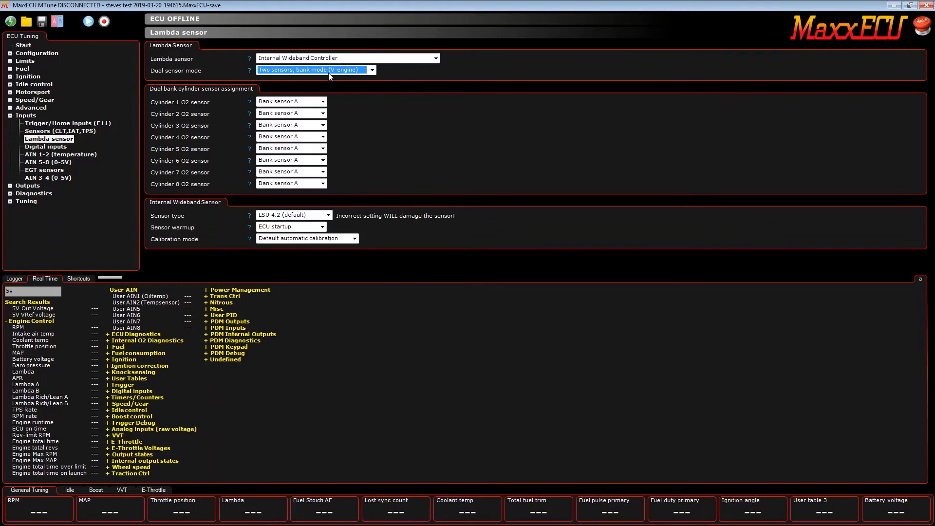
{"action": "left_click", "coordinate": [370, 70]}
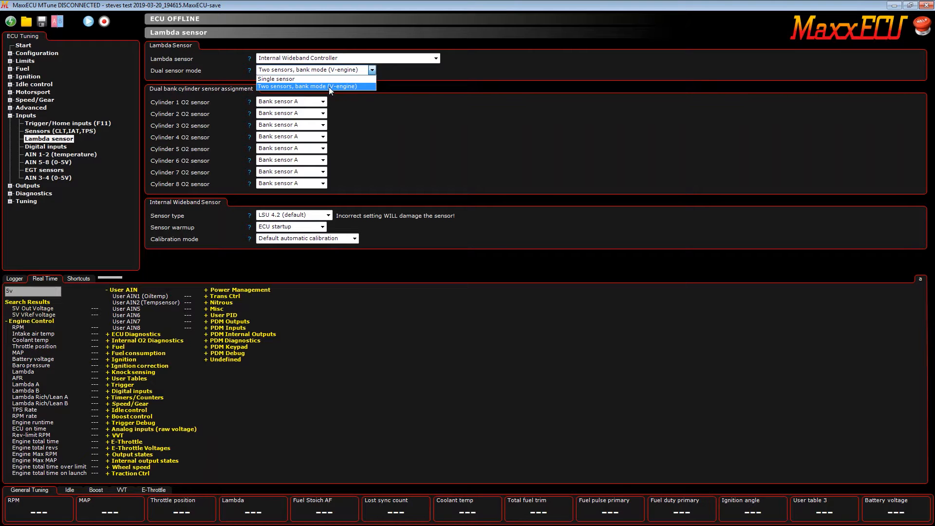
{"action": "left_click", "coordinate": [315, 85]}
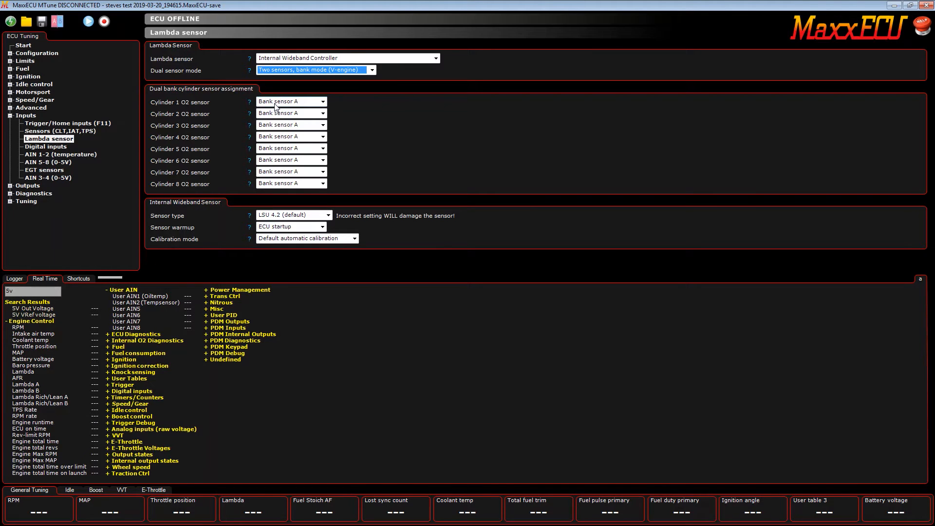
{"action": "left_click", "coordinate": [322, 100]}
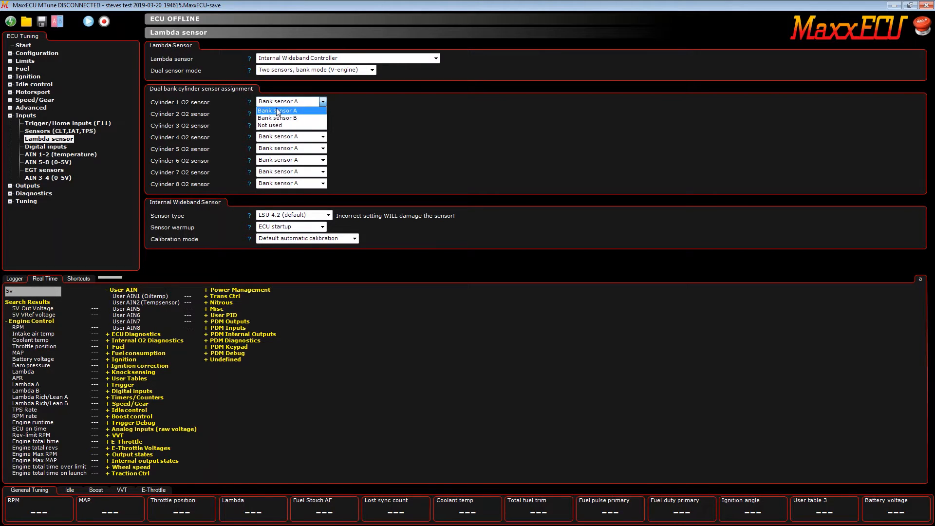
{"action": "left_click", "coordinate": [371, 70]}
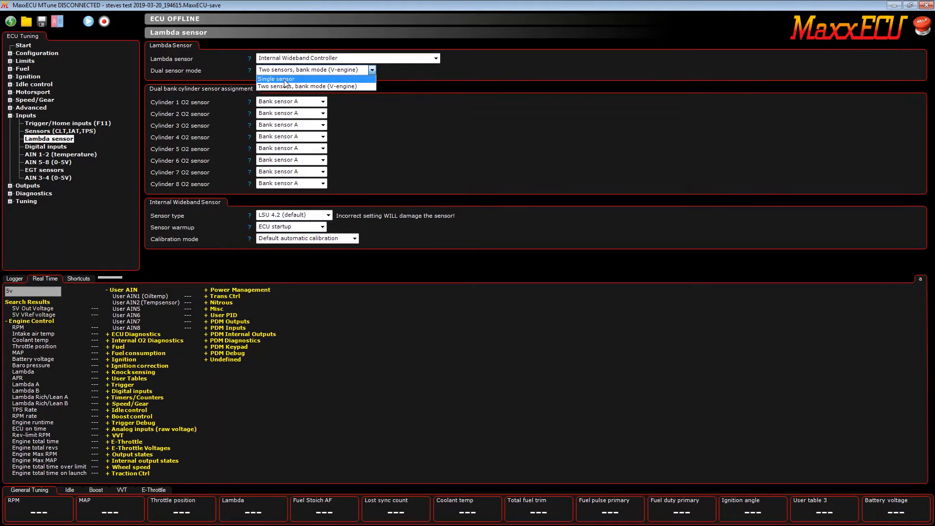
{"action": "left_click", "coordinate": [276, 79]}
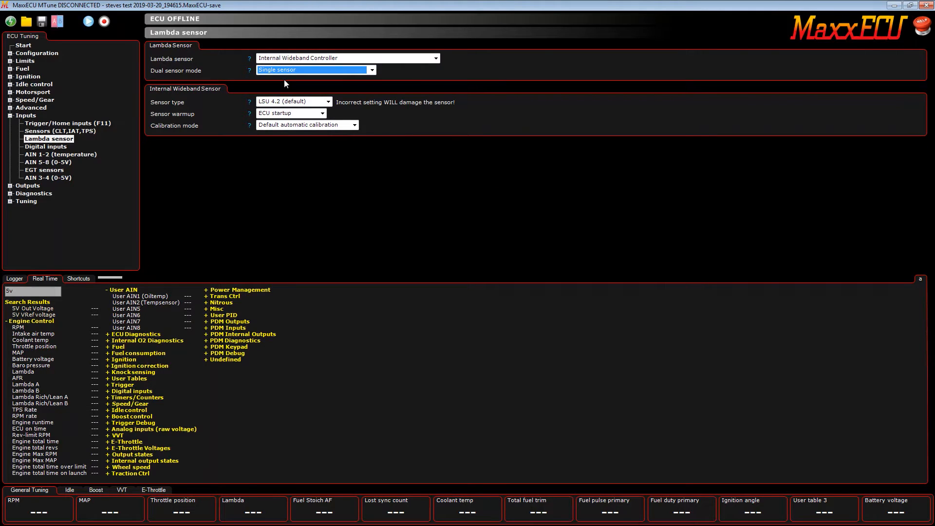
{"action": "mouse_move", "coordinate": [291, 88]}
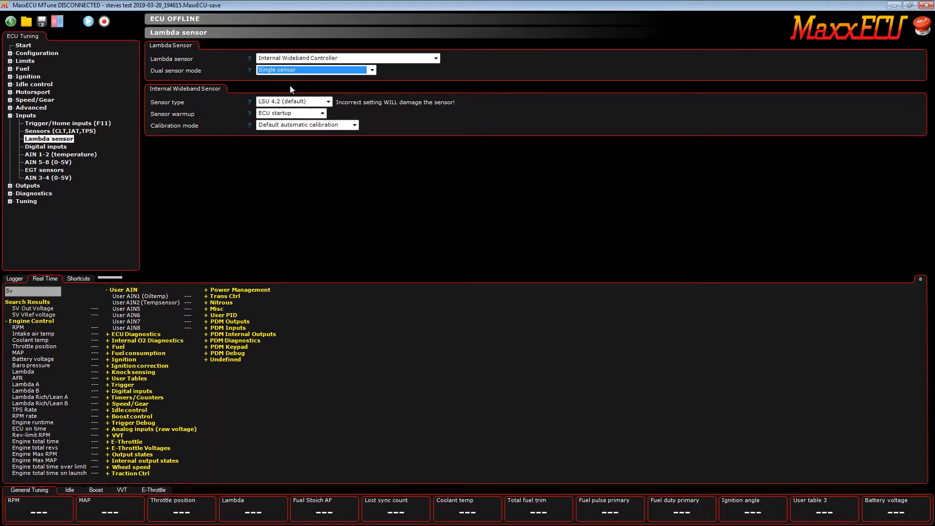
{"action": "mouse_move", "coordinate": [338, 107]}
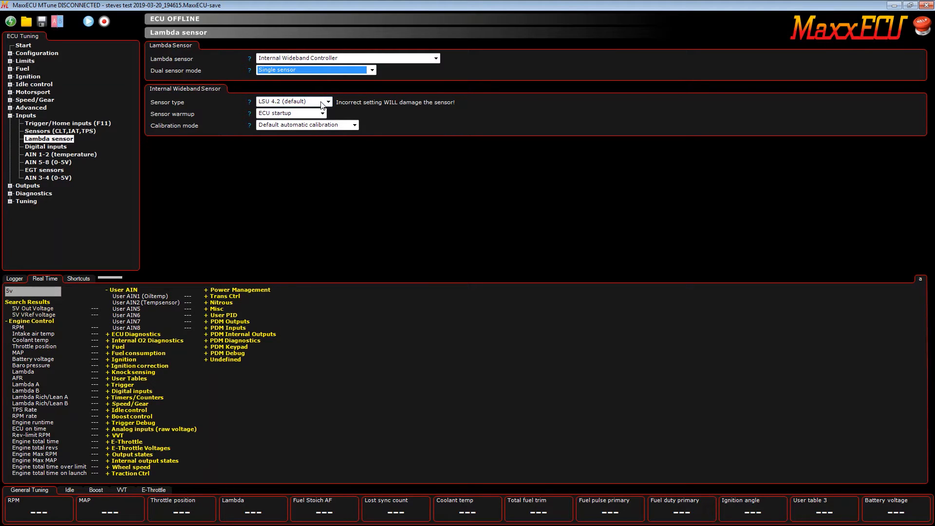
Try LSU 4.9 as sensor type, then revert to LSU 4.2 (default).
{"action": "left_click", "coordinate": [293, 113]}
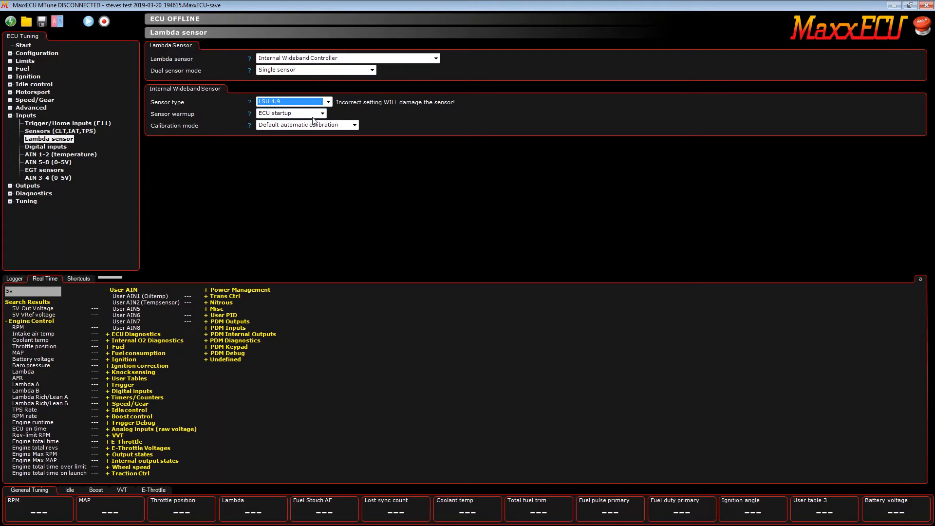
{"action": "left_click", "coordinate": [327, 101]}
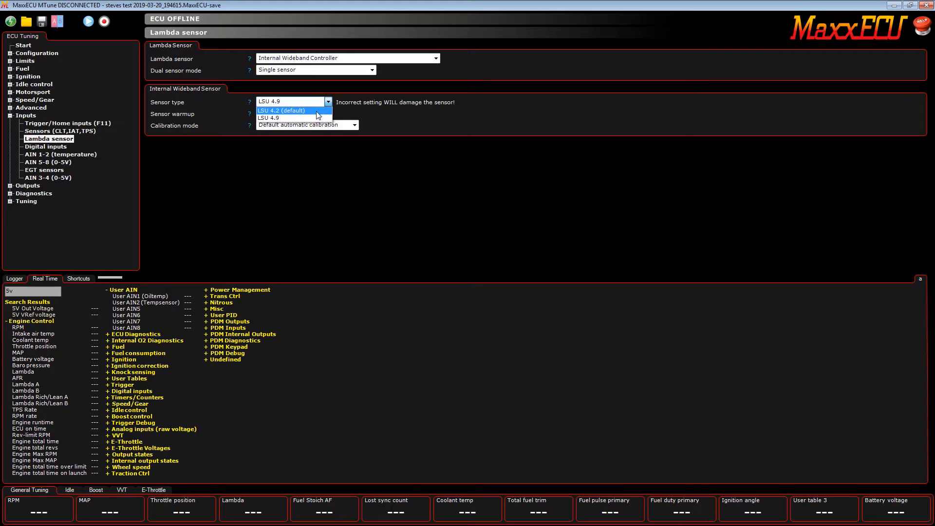
{"action": "left_click", "coordinate": [281, 111]}
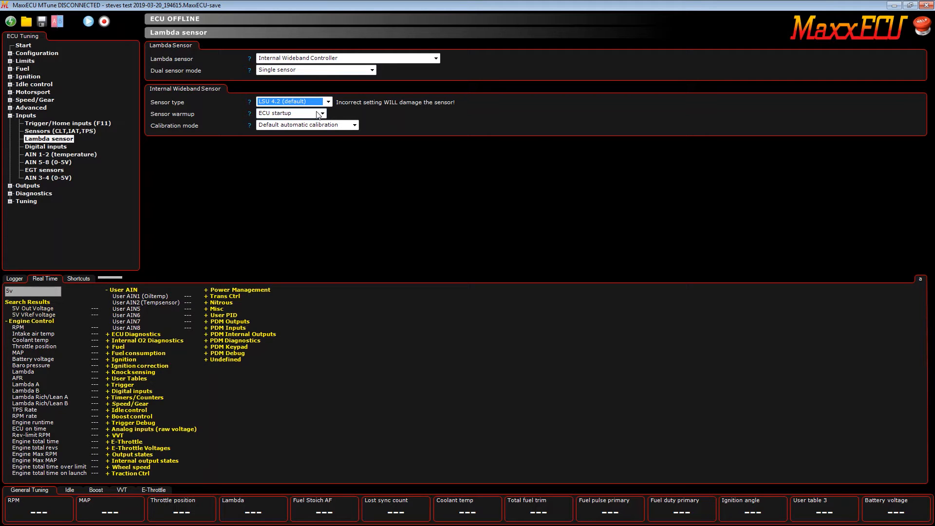
{"action": "mouse_move", "coordinate": [249, 119]}
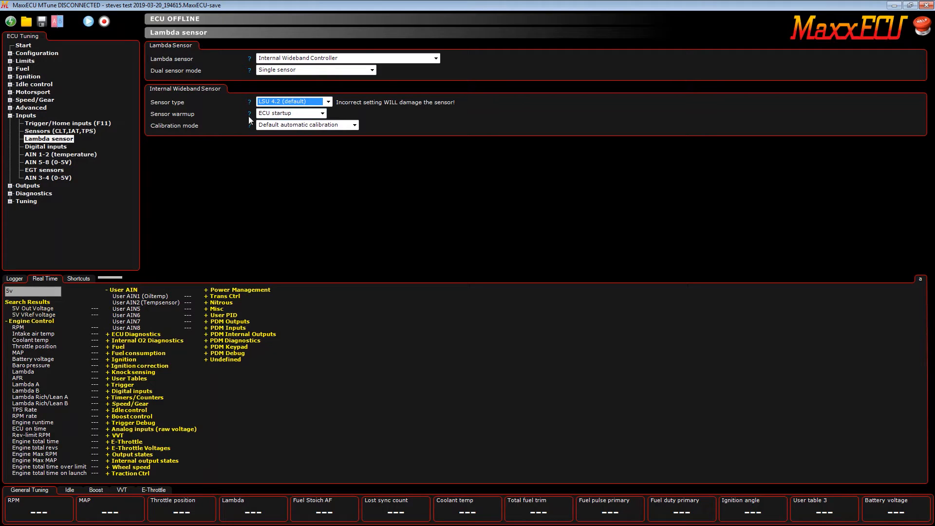
Set sensor warmup to Engine startup instead of ECU startup.
{"action": "left_click", "coordinate": [322, 113]}
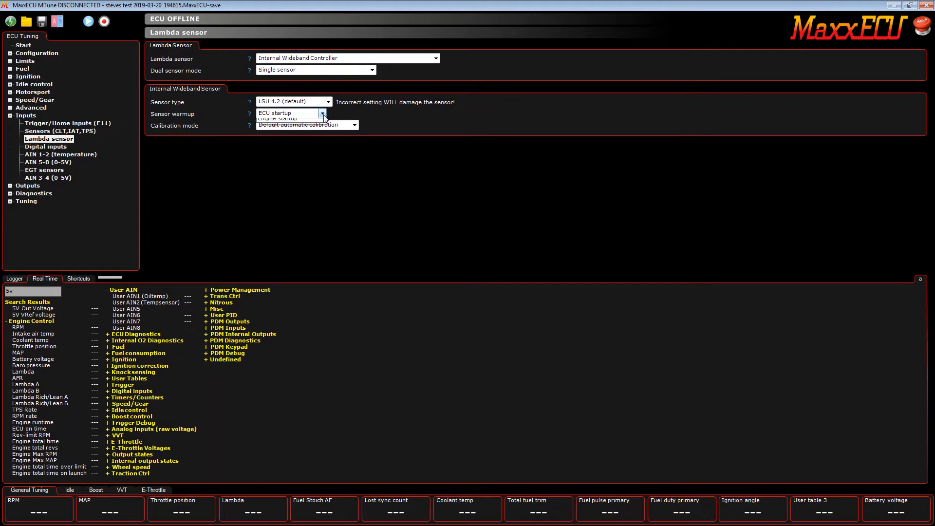
{"action": "left_click", "coordinate": [287, 113]}
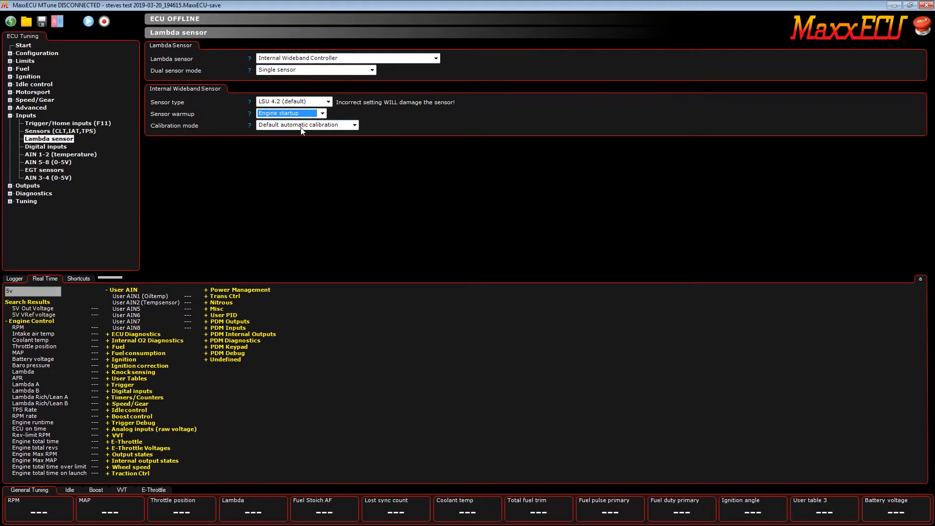
{"action": "left_click", "coordinate": [323, 114]}
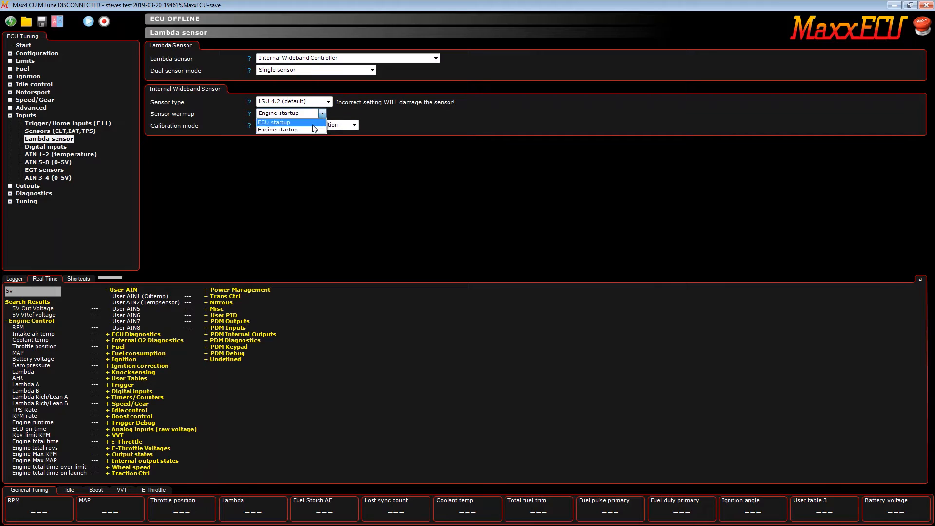
{"action": "left_click", "coordinate": [274, 122]}
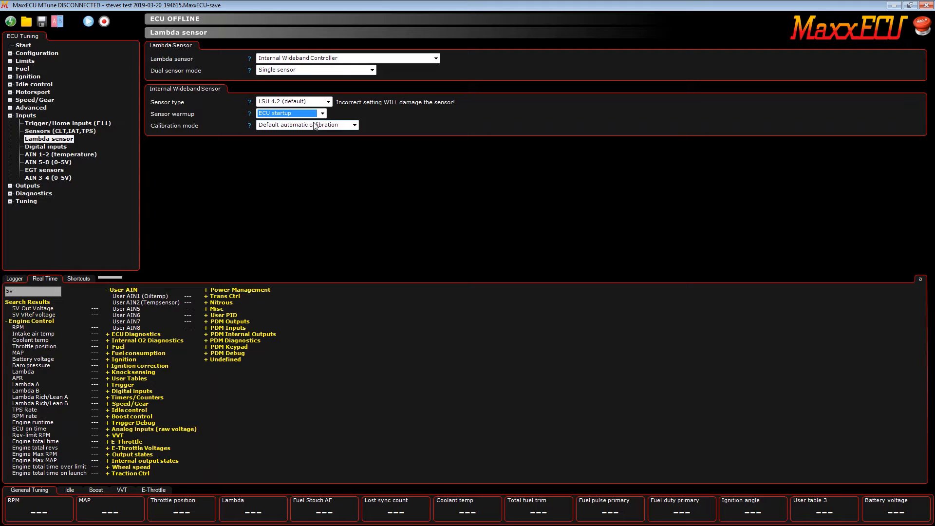
{"action": "left_click", "coordinate": [323, 113]}
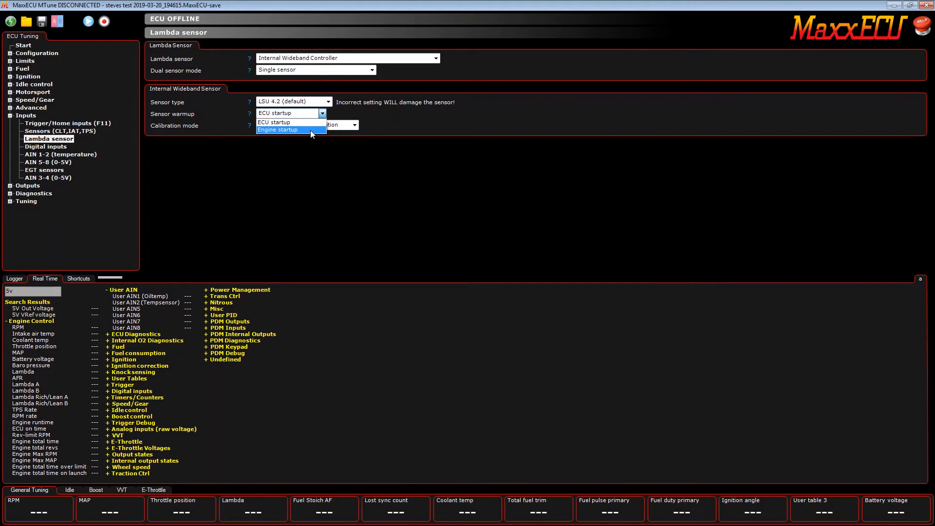
{"action": "left_click", "coordinate": [278, 130]}
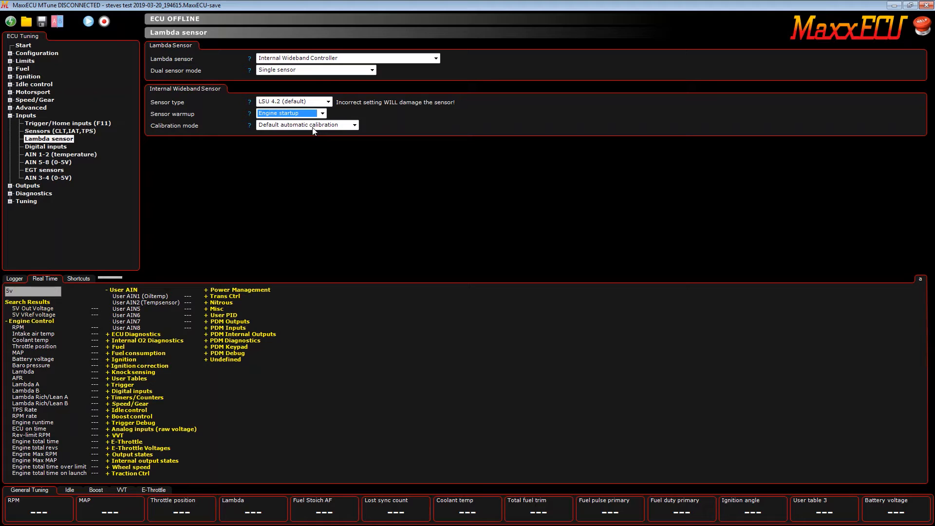
Set calibration mode to Manual free air calibration with 100.0 % calibration gain.
{"action": "left_click", "coordinate": [306, 125]}
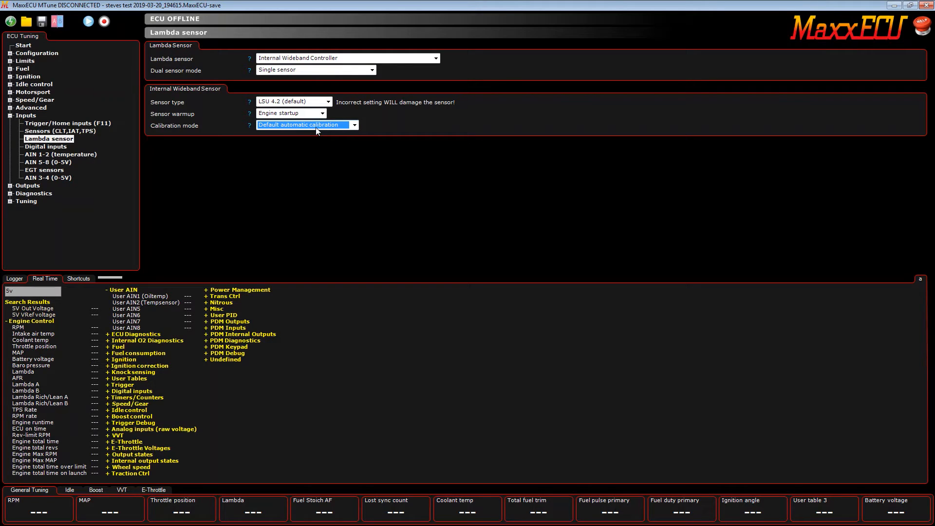
{"action": "mouse_move", "coordinate": [321, 131]}
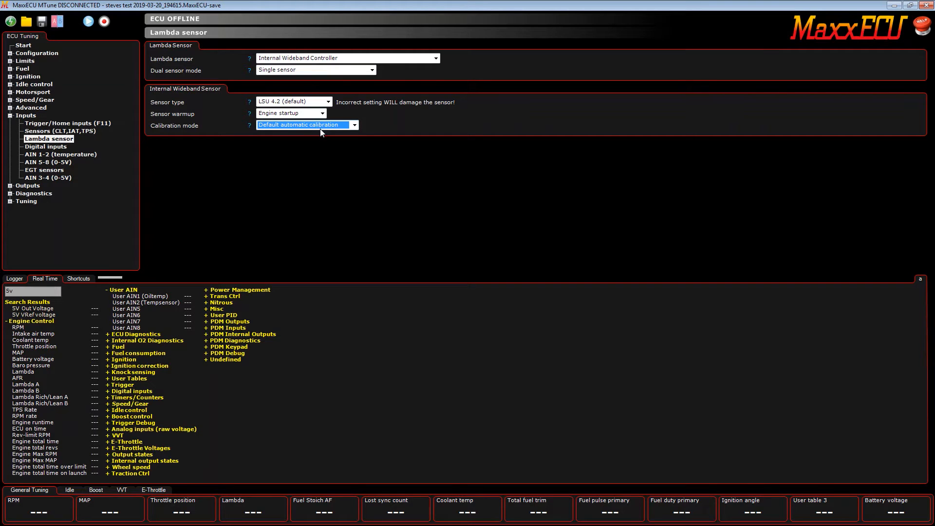
{"action": "left_click", "coordinate": [354, 125]}
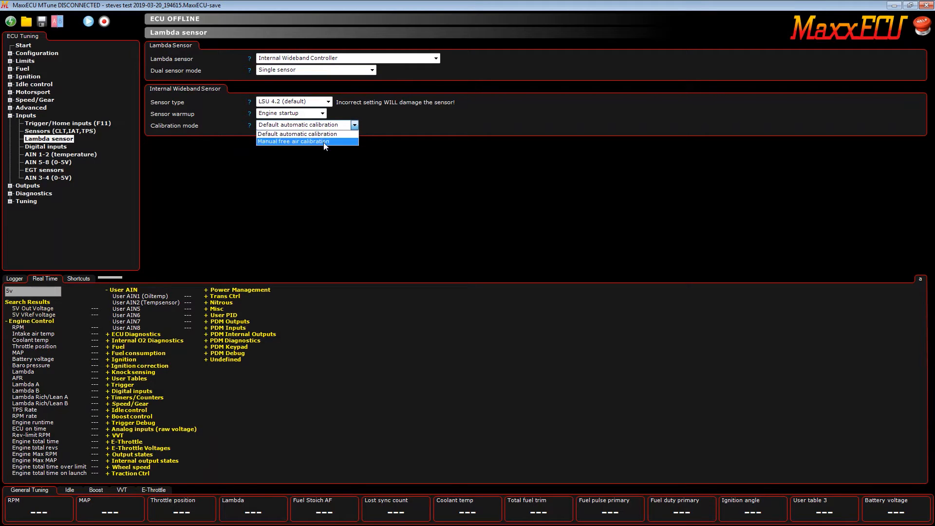
{"action": "left_click", "coordinate": [294, 142]}
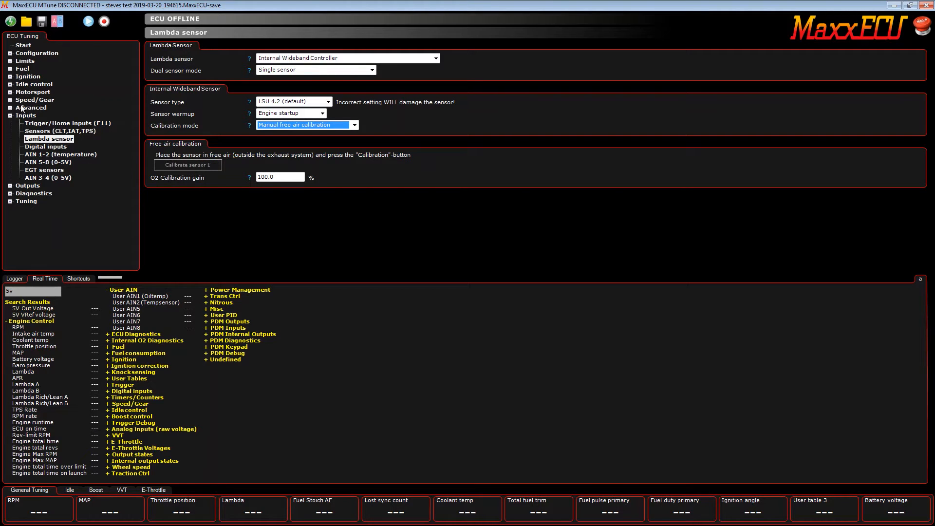
In Fuel > Lambda control, choose Wideband (target=lambda table) as controller type.
{"action": "left_click", "coordinate": [9, 68]}
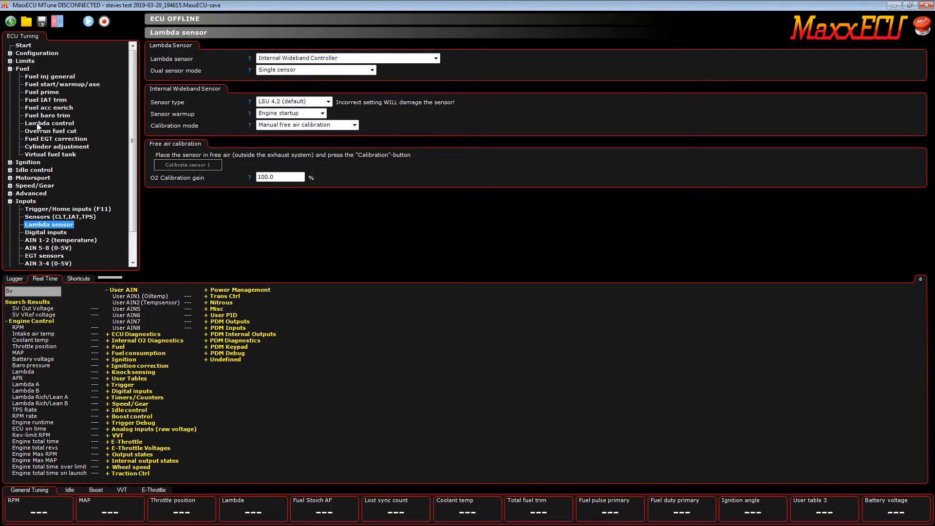
{"action": "left_click", "coordinate": [49, 124]}
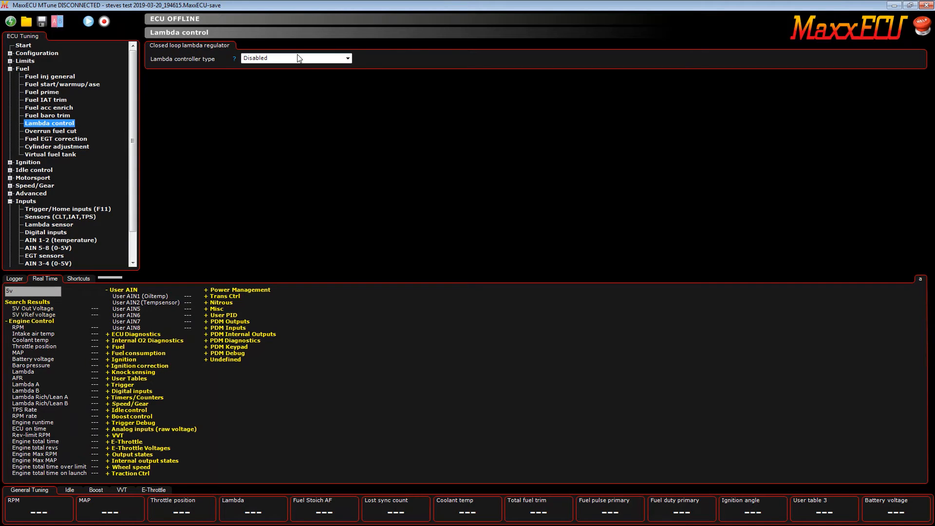
{"action": "left_click", "coordinate": [347, 57]}
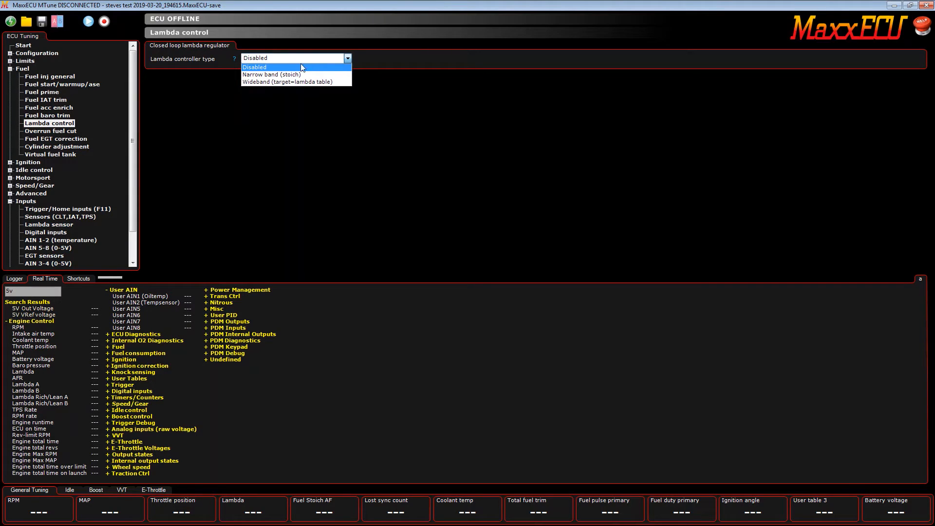
{"action": "mouse_move", "coordinate": [299, 82]}
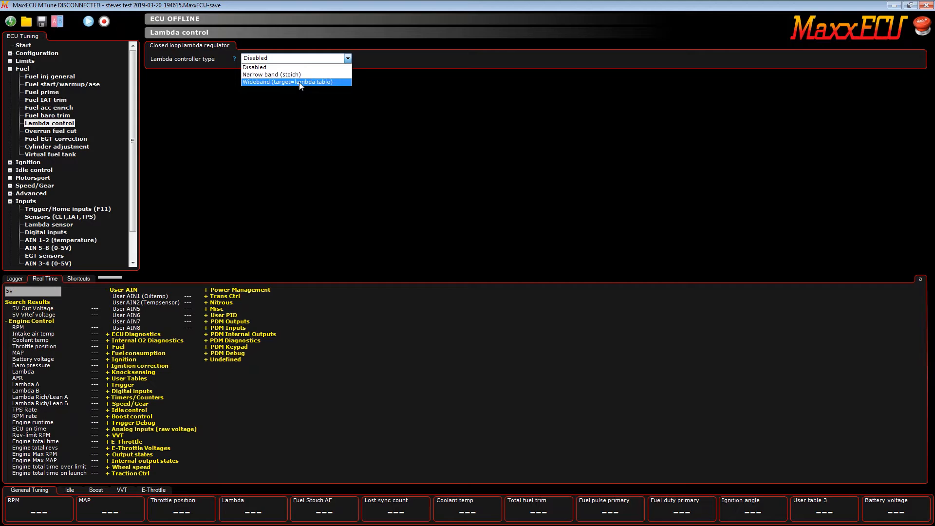
{"action": "left_click", "coordinate": [287, 82]}
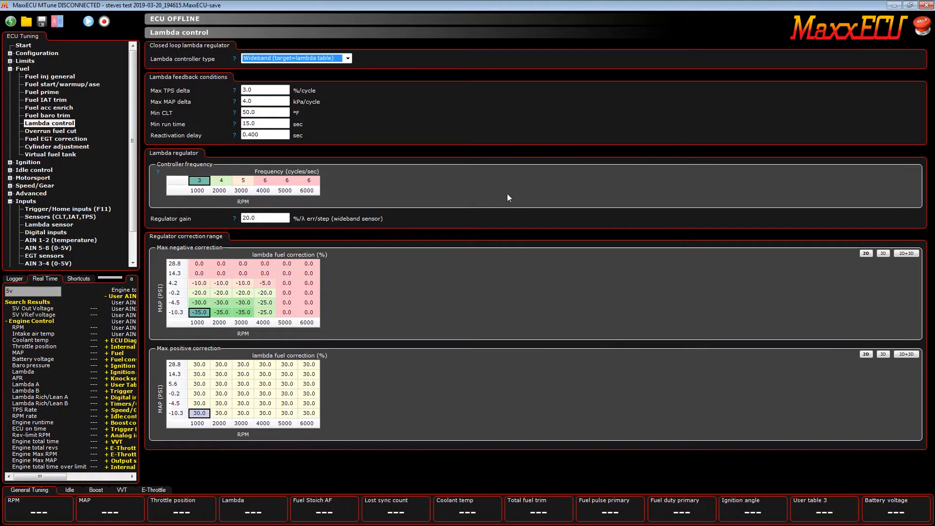
{"action": "mouse_move", "coordinate": [245, 349]}
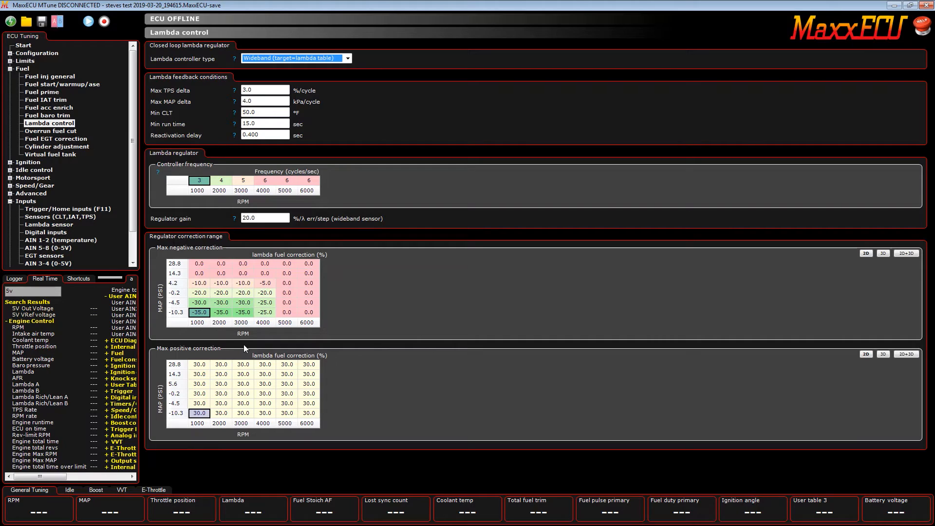
{"action": "mouse_move", "coordinate": [159, 96]}
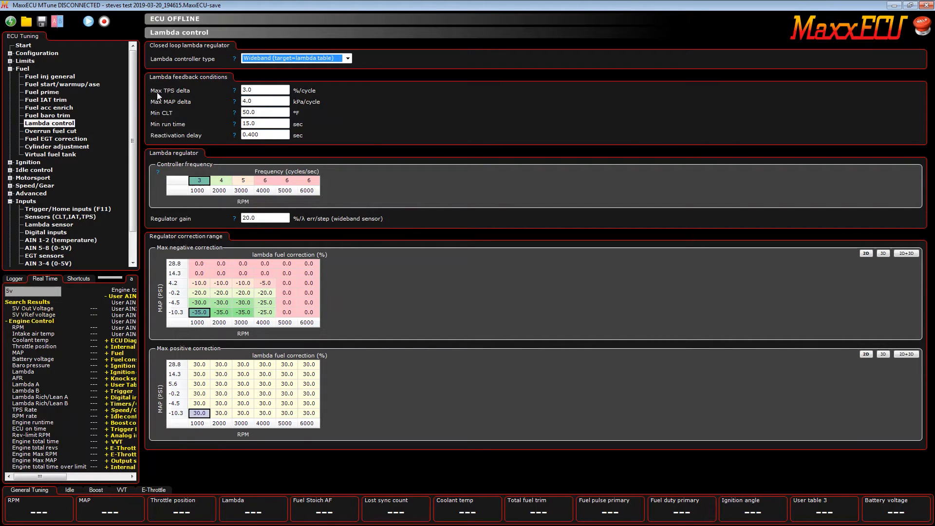
{"action": "mouse_move", "coordinate": [235, 90]}
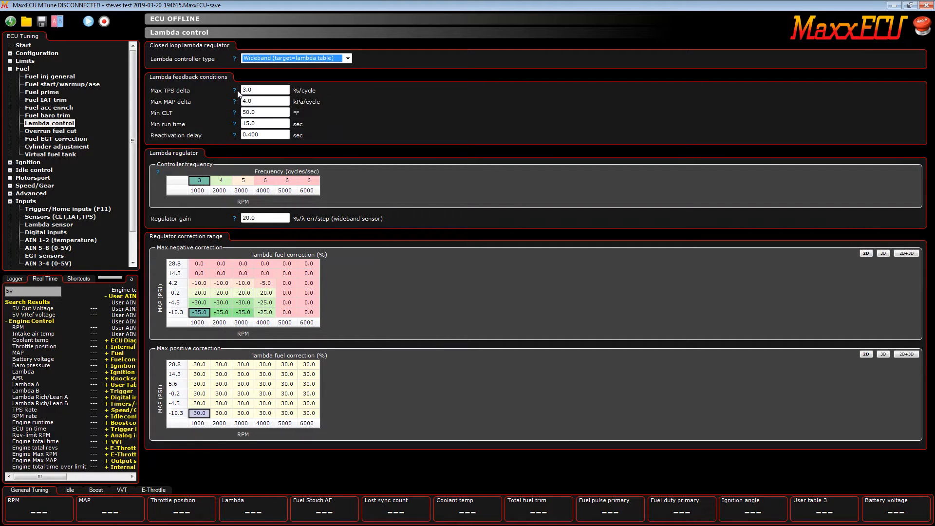
{"action": "left_click", "coordinate": [265, 90]}
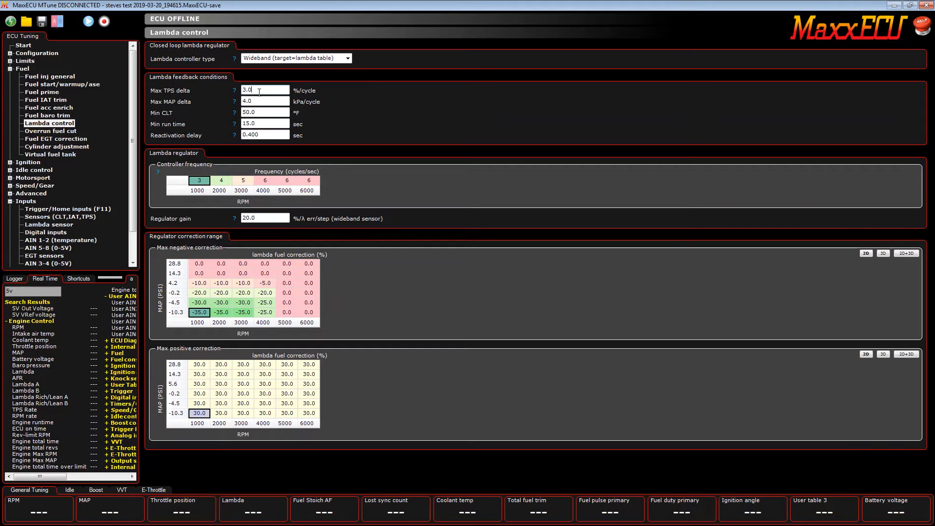
{"action": "mouse_move", "coordinate": [261, 99]}
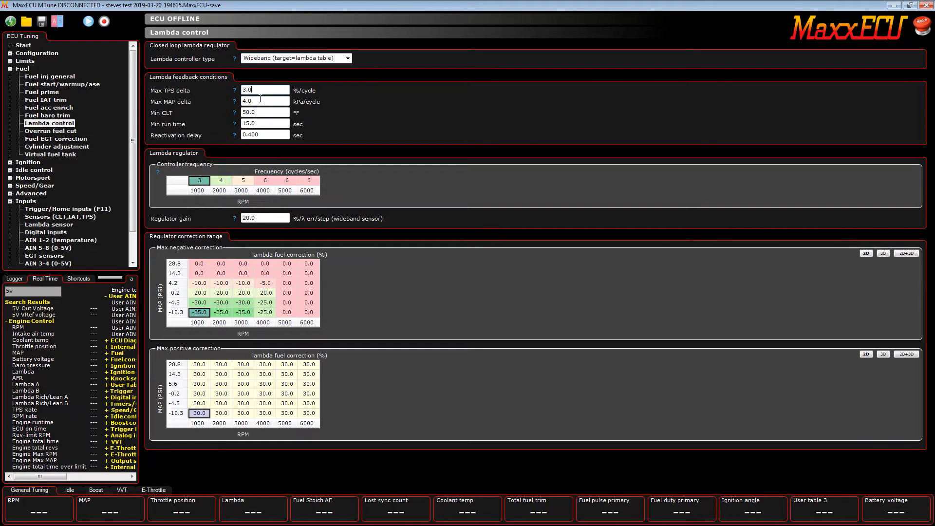
{"action": "mouse_move", "coordinate": [234, 102]}
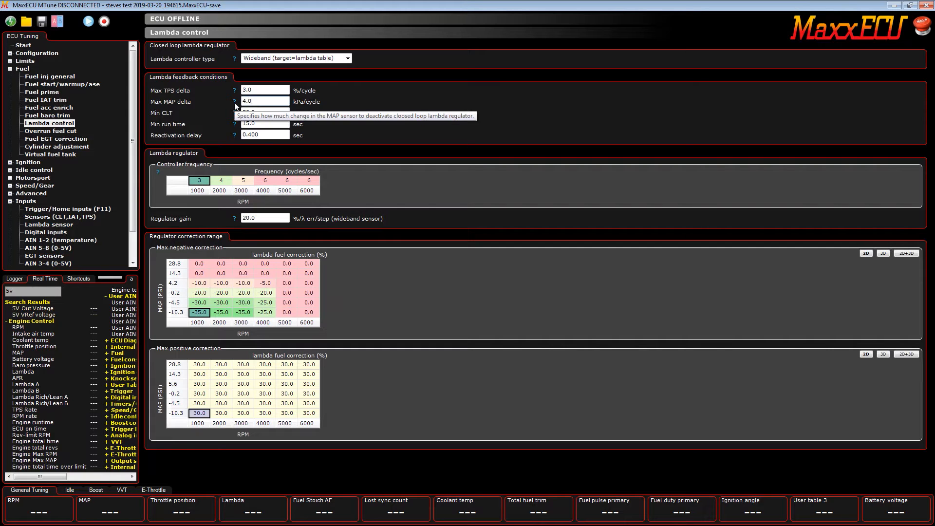
{"action": "left_click", "coordinate": [264, 100]}
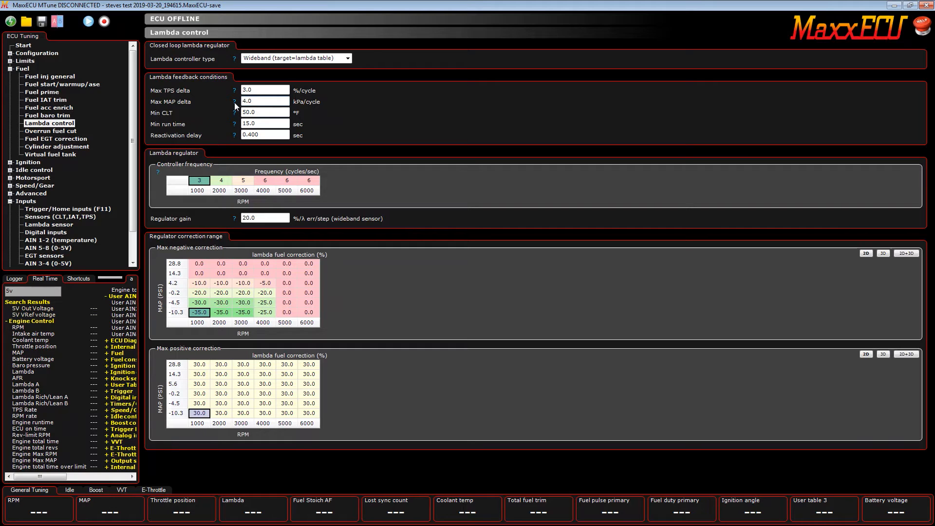
Check Max MAP delta and Min run time, then set reactivation delay to 0.10 s.
{"action": "left_click", "coordinate": [264, 101]}
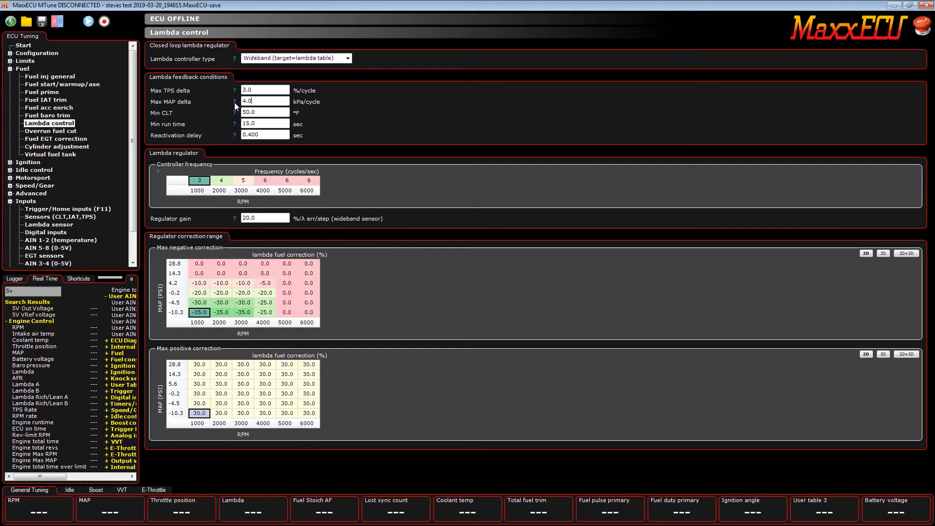
{"action": "mouse_move", "coordinate": [235, 113]}
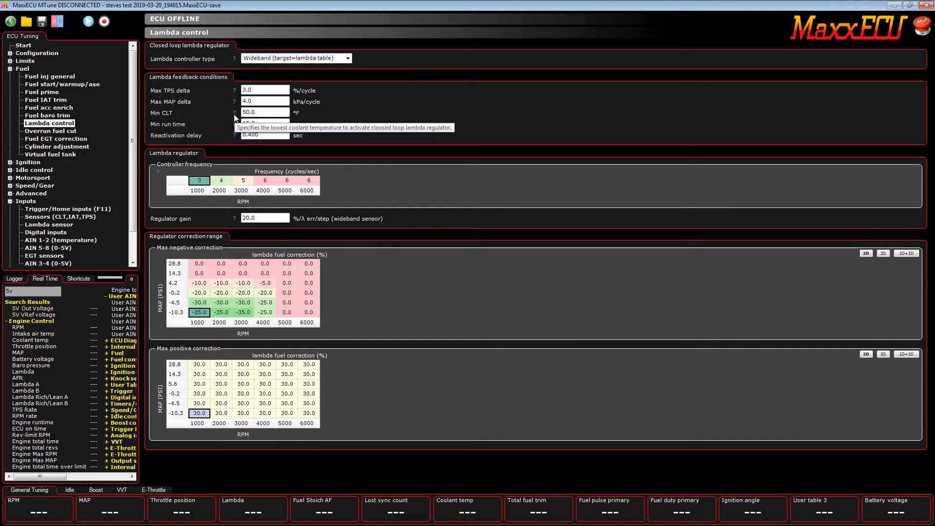
{"action": "mouse_move", "coordinate": [235, 119]}
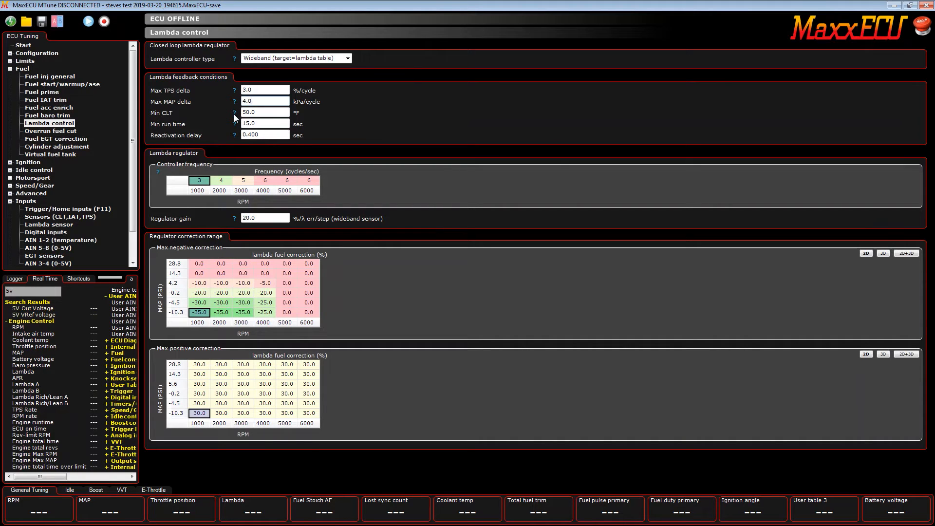
{"action": "left_click", "coordinate": [264, 101]}
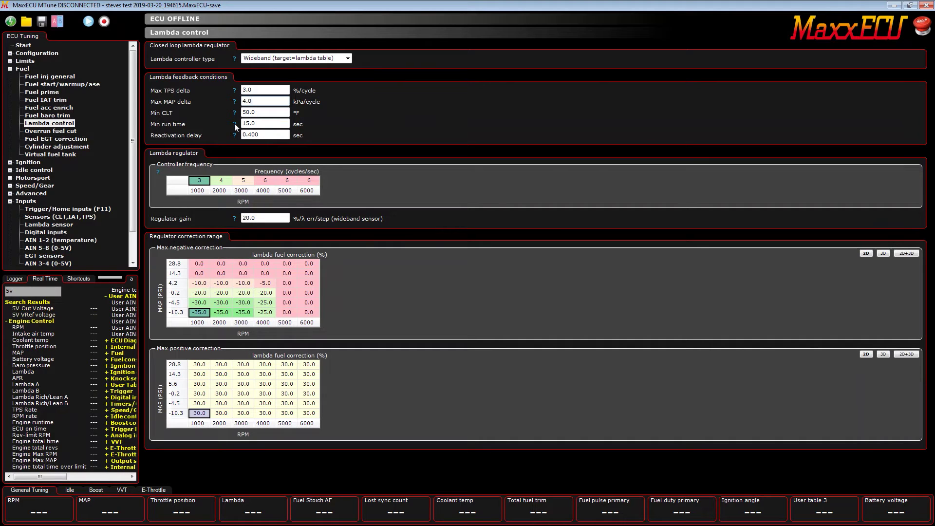
{"action": "left_click", "coordinate": [264, 123]}
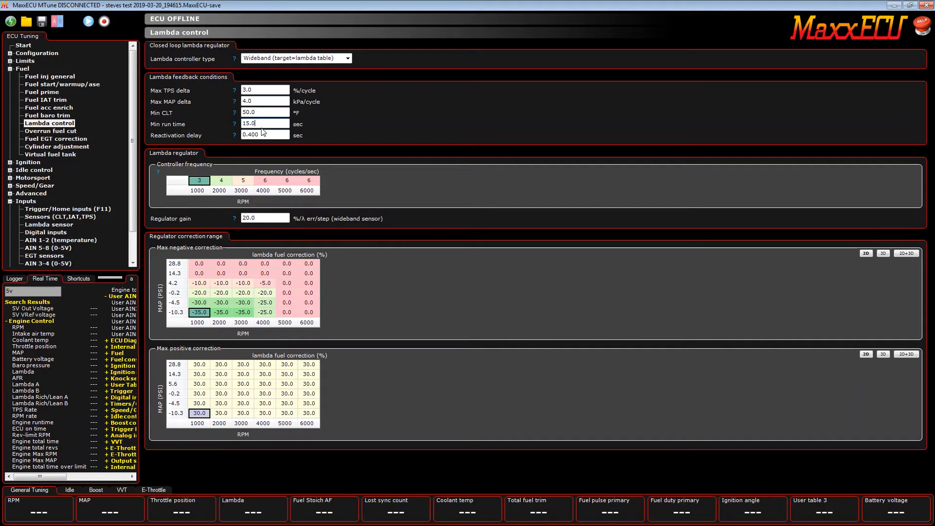
{"action": "mouse_move", "coordinate": [248, 154]}
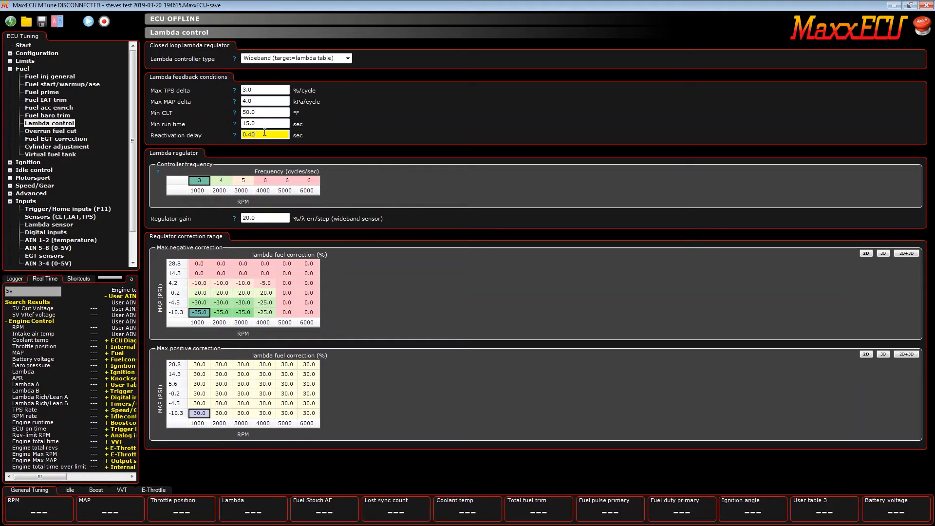
{"action": "type", "text": "0.10"}
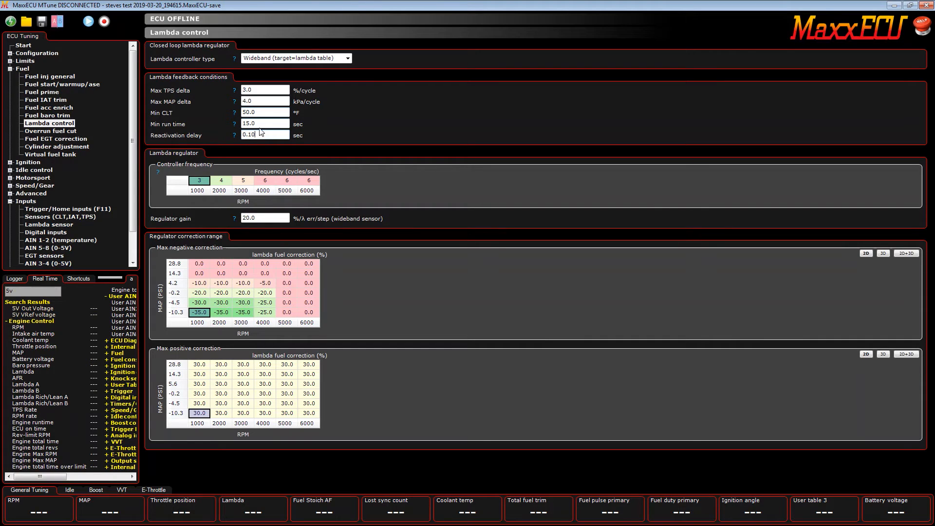
{"action": "mouse_move", "coordinate": [240, 121]}
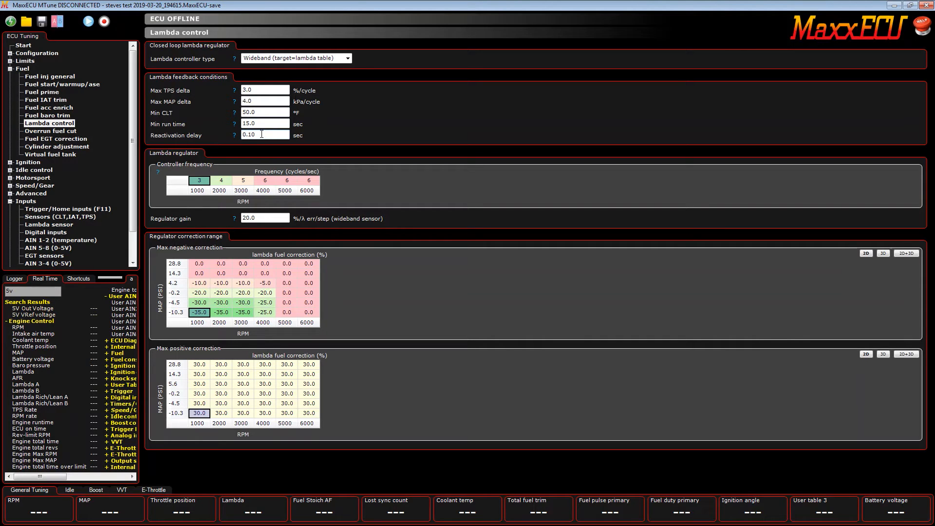
{"action": "mouse_move", "coordinate": [486, 162]}
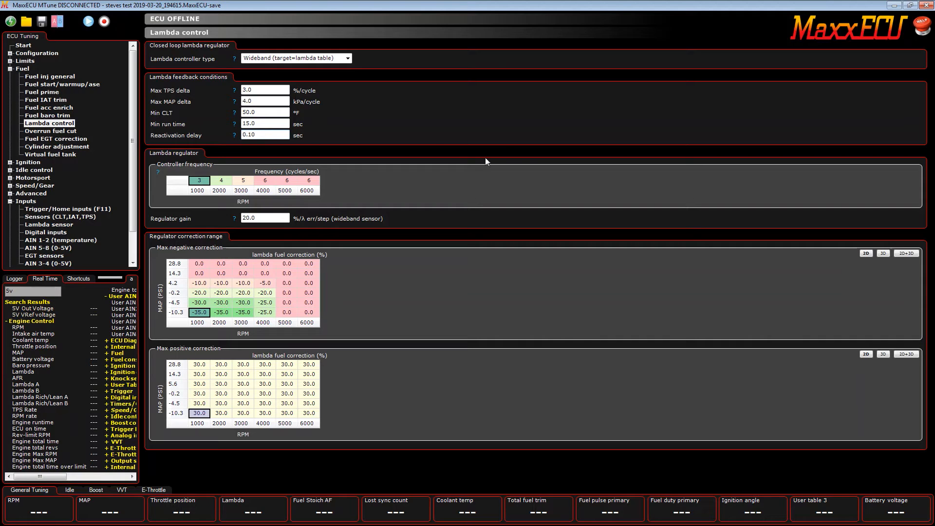
{"action": "mouse_move", "coordinate": [177, 176]}
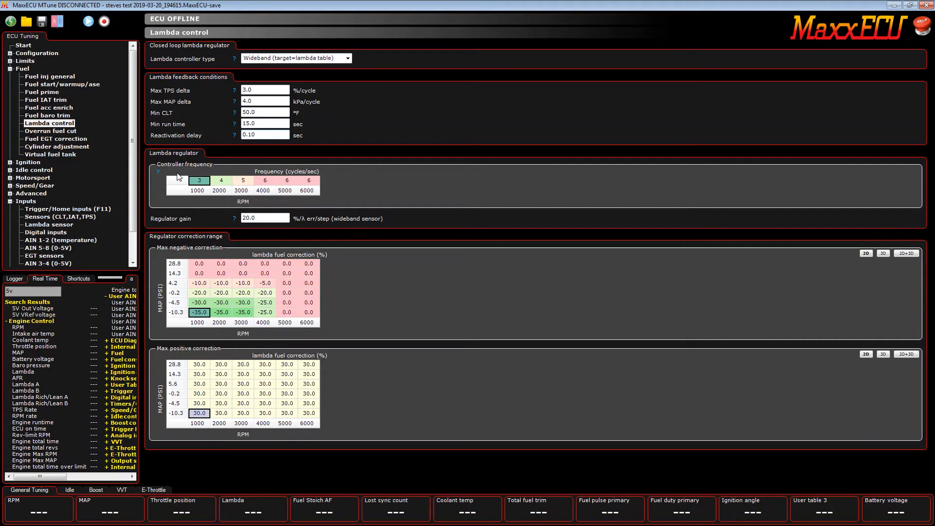
Enter controller frequency 2 cycles/sec at 1000 RPM and 20 at 6000 RPM.
{"action": "left_click", "coordinate": [243, 180]}
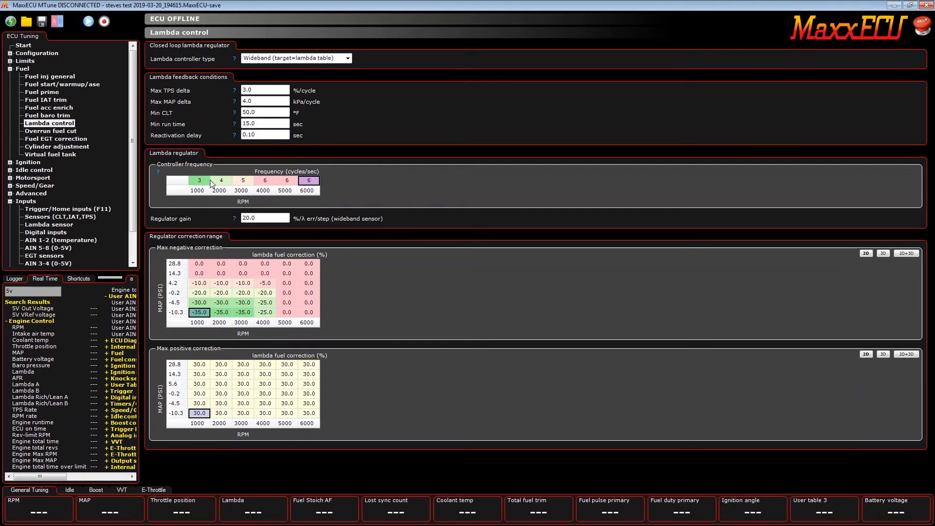
{"action": "left_click", "coordinate": [264, 180]}
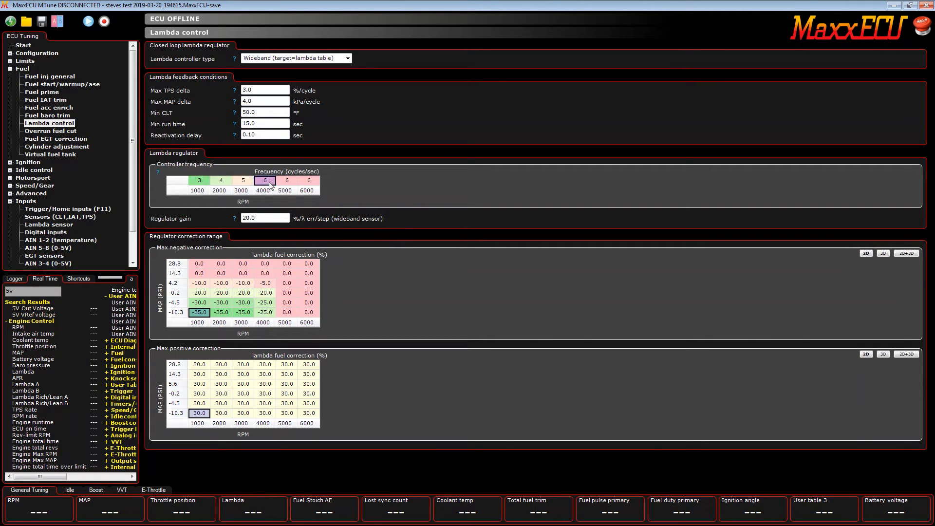
{"action": "left_click", "coordinate": [308, 181]}
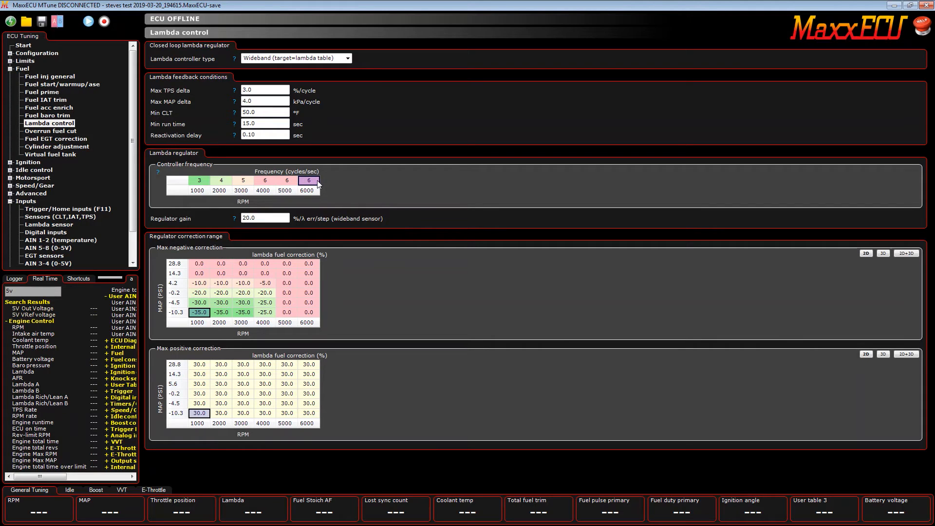
{"action": "left_click", "coordinate": [199, 180]}
{"action": "type", "text": "1"}
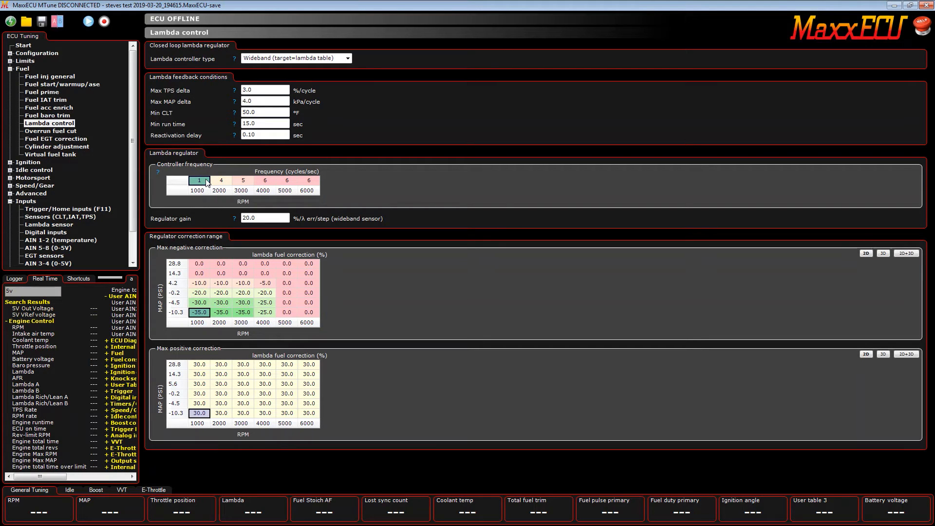
{"action": "left_click", "coordinate": [198, 179]}
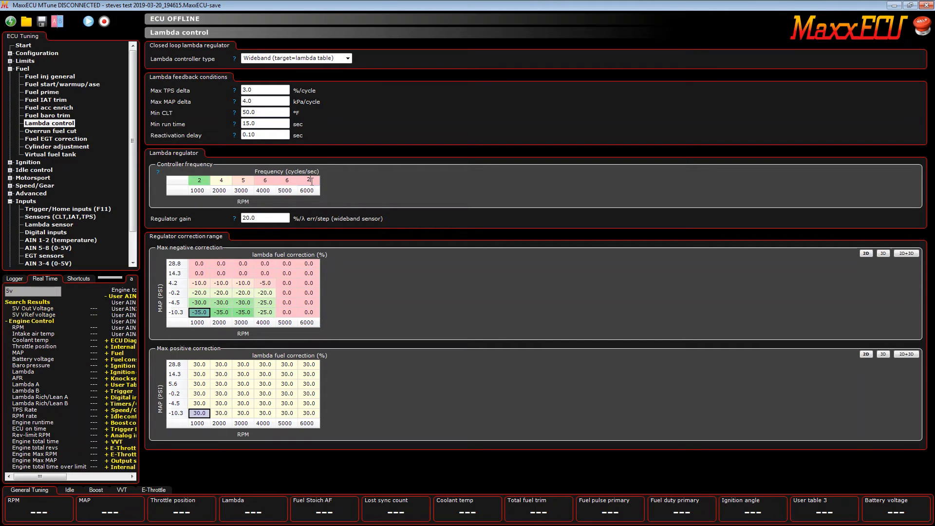
{"action": "left_click", "coordinate": [308, 181]}
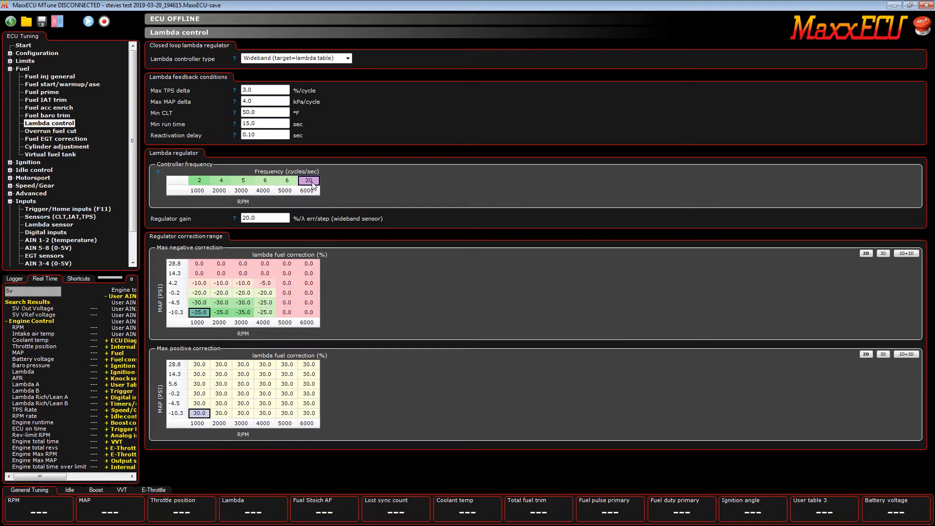
Raise the top RPM breakpoint from 6000 to 12000.
{"action": "double_click", "coordinate": [308, 180]}
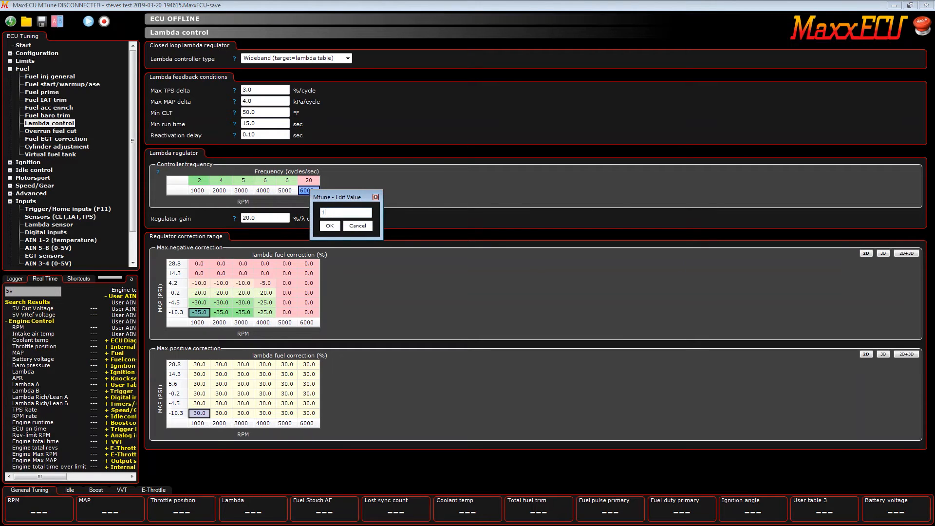
{"action": "type", "text": "2000"}
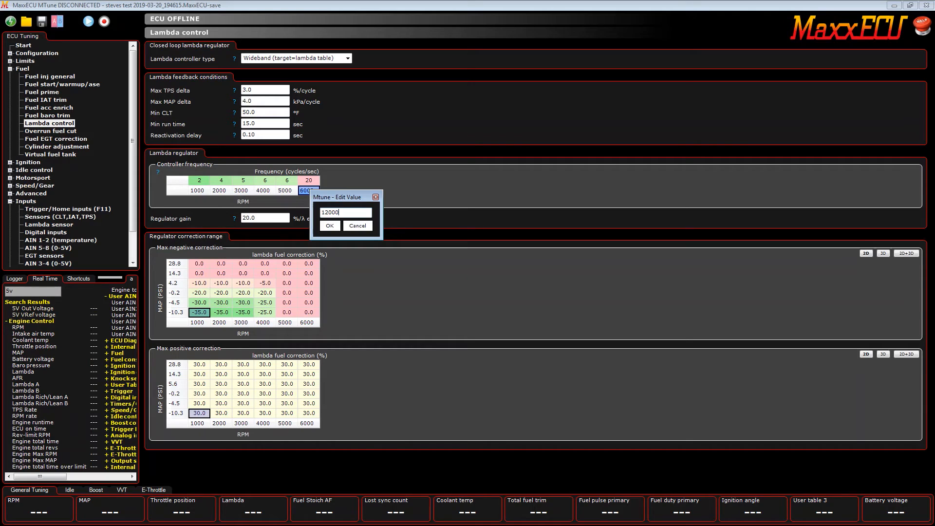
{"action": "left_click", "coordinate": [329, 225]}
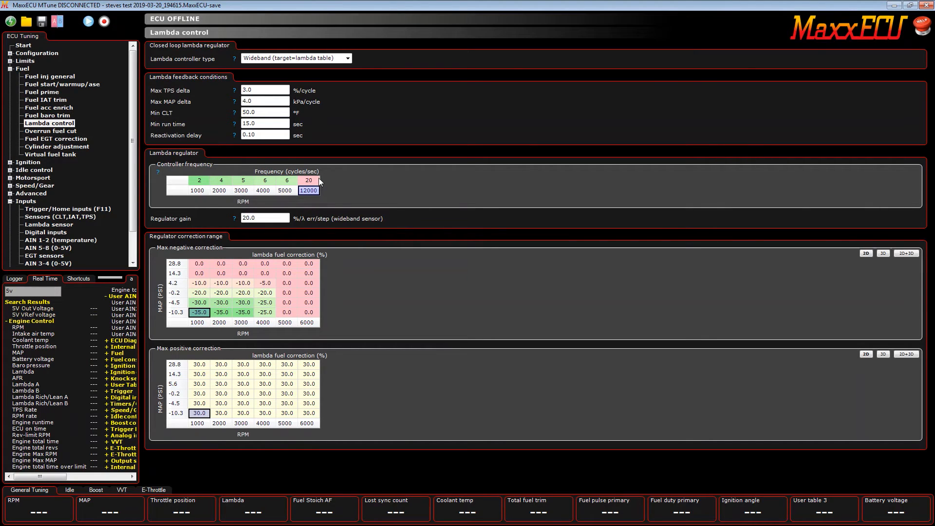
{"action": "mouse_move", "coordinate": [316, 183]}
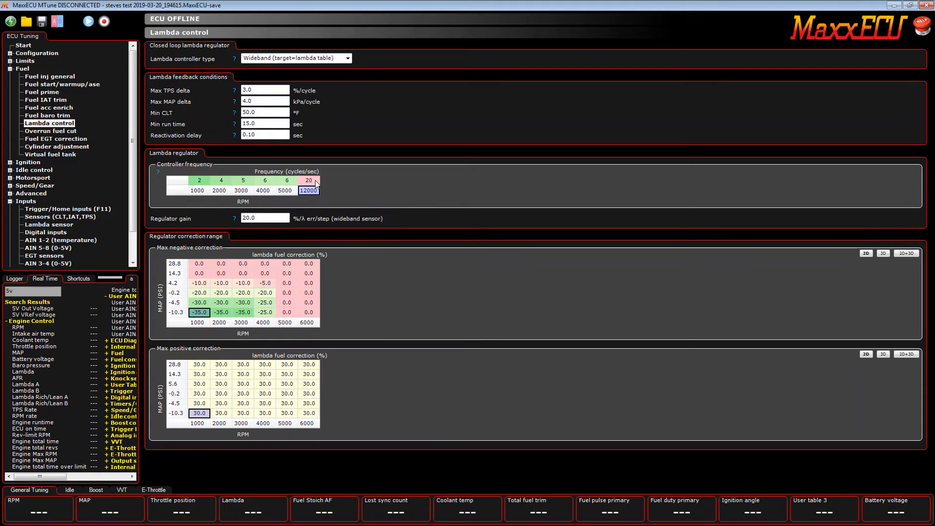
Replace the regulator gain value with 50 %/λ err/step.
{"action": "left_click", "coordinate": [264, 217]}
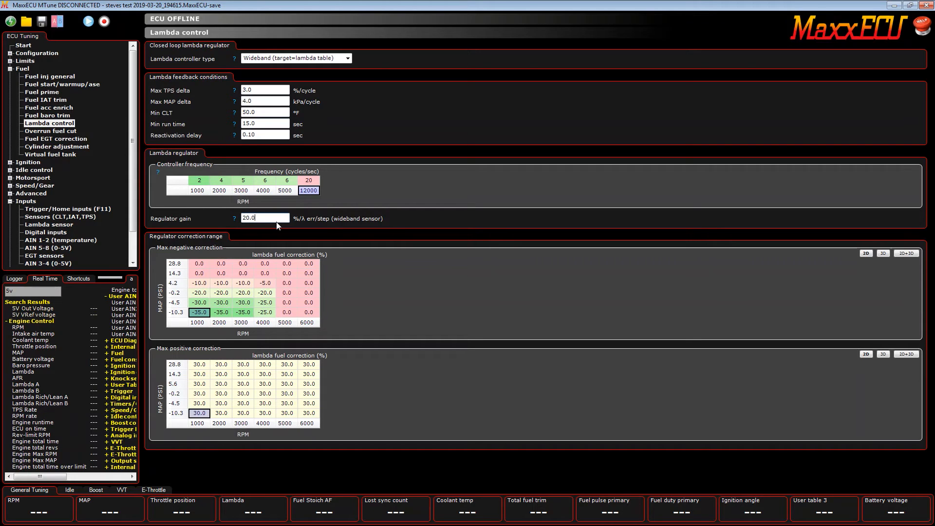
{"action": "mouse_move", "coordinate": [263, 216]}
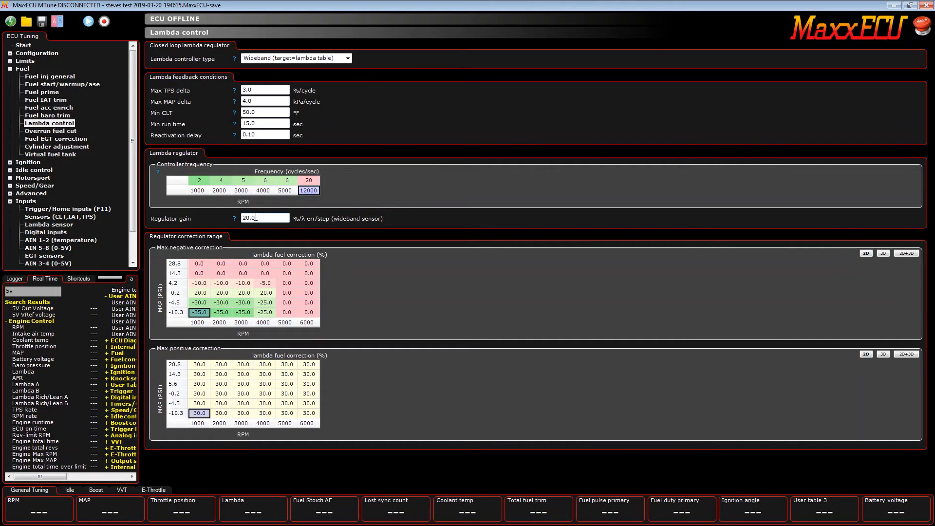
{"action": "triple_click", "coordinate": [264, 218]}
{"action": "type", "text": "200"}
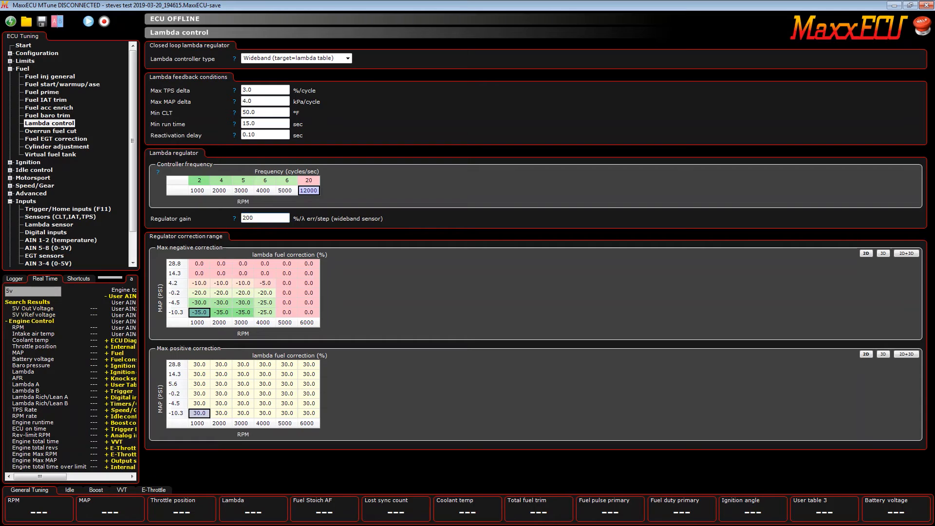
{"action": "left_click", "coordinate": [264, 218]}
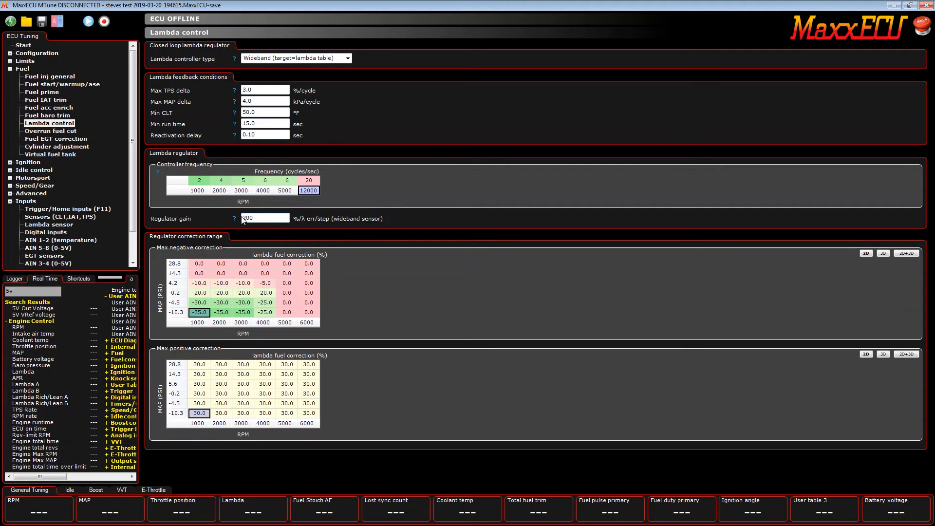
{"action": "triple_click", "coordinate": [264, 217]}
{"action": "type", "text": "20"}
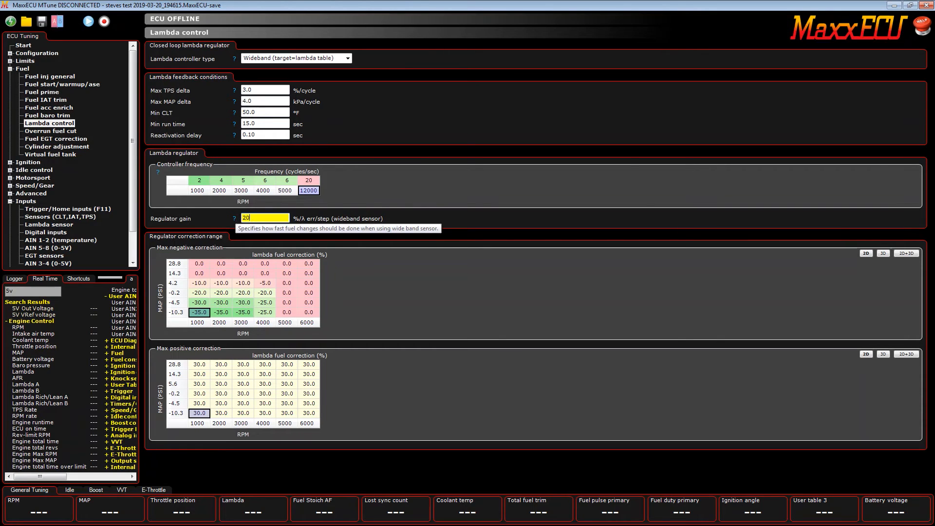
{"action": "key", "text": "Backspace"}
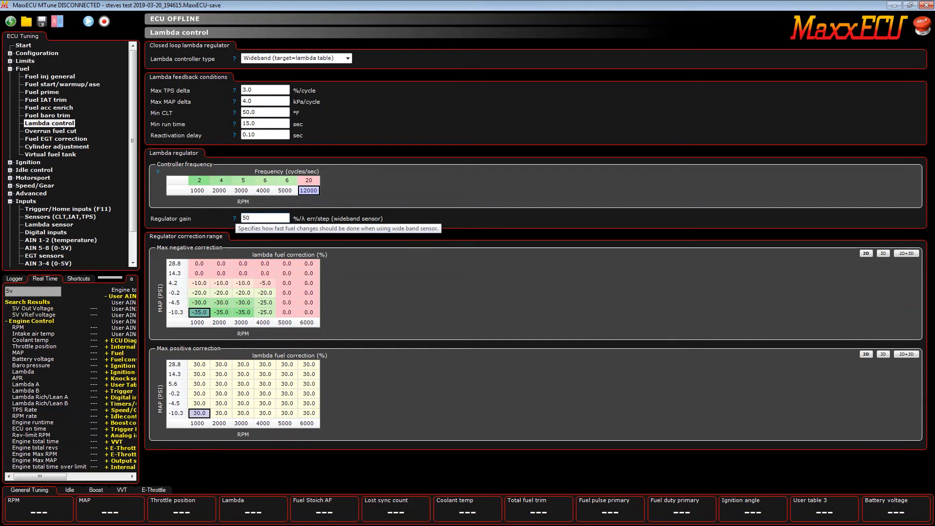
{"action": "mouse_move", "coordinate": [236, 219]}
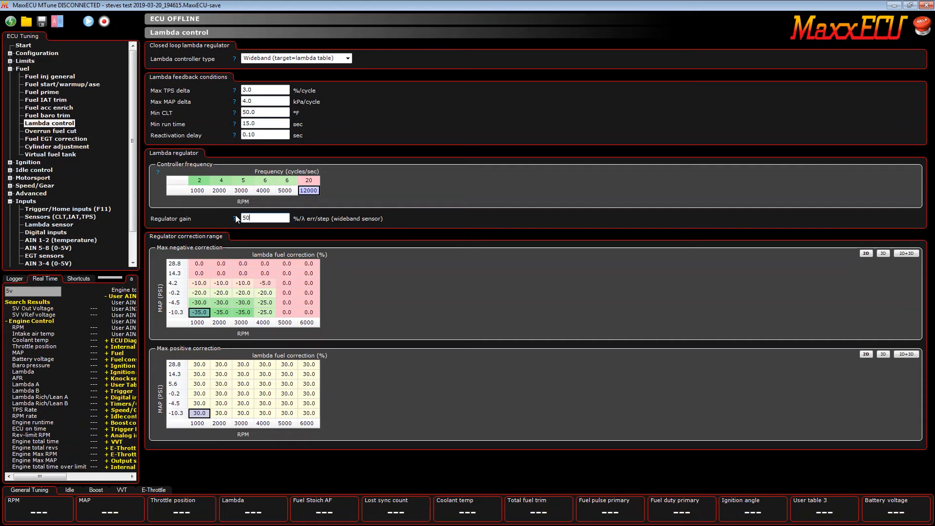
{"action": "mouse_move", "coordinate": [174, 253]}
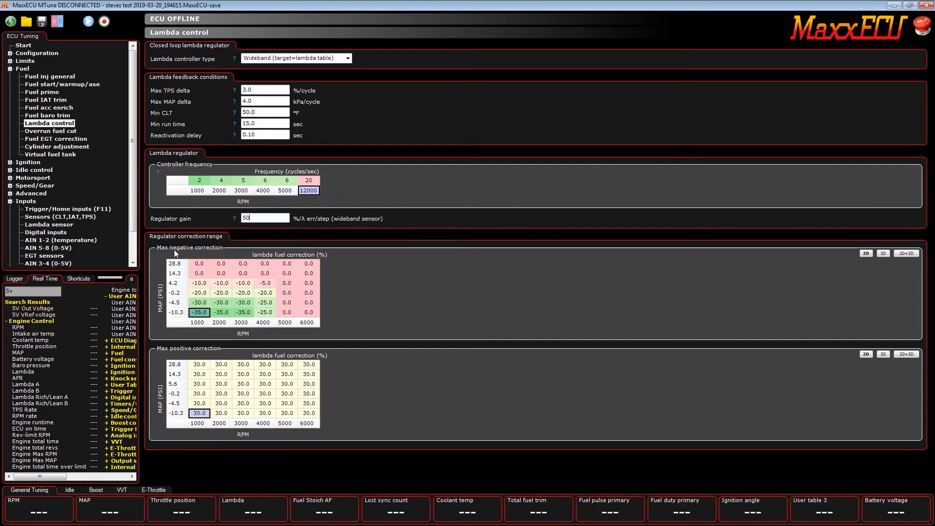
Fill max negative correction with -20% and max positive correction with 20% in all cells.
{"action": "left_click", "coordinate": [198, 264]}
{"action": "type", "text": "-20"}
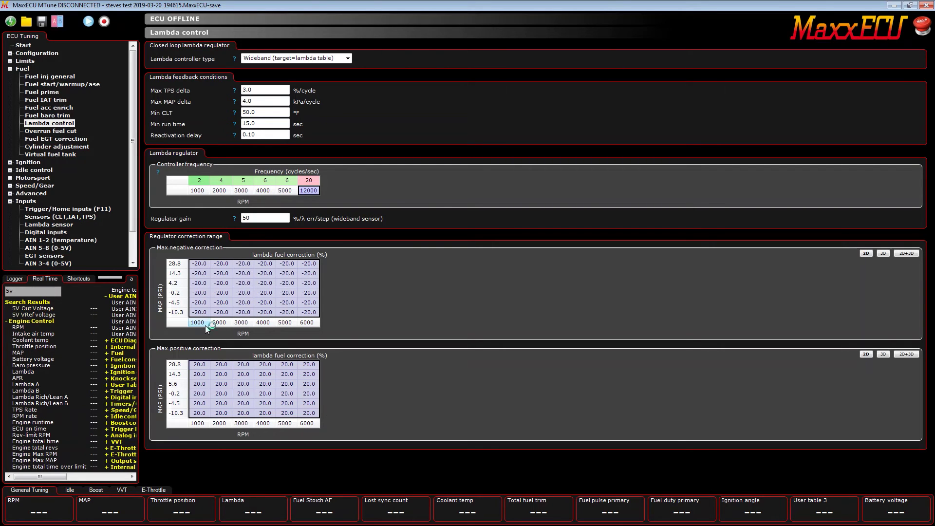
{"action": "right_click", "coordinate": [196, 323]}
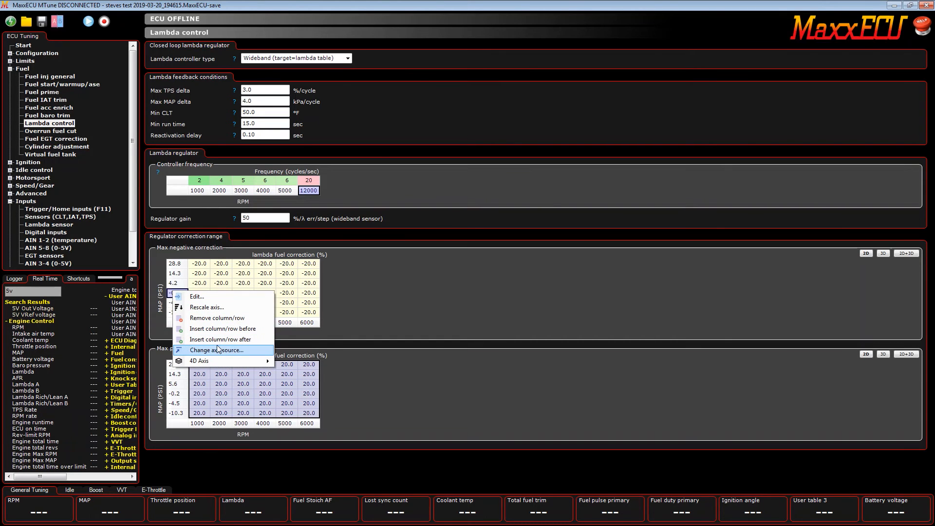
{"action": "right_click", "coordinate": [286, 323]}
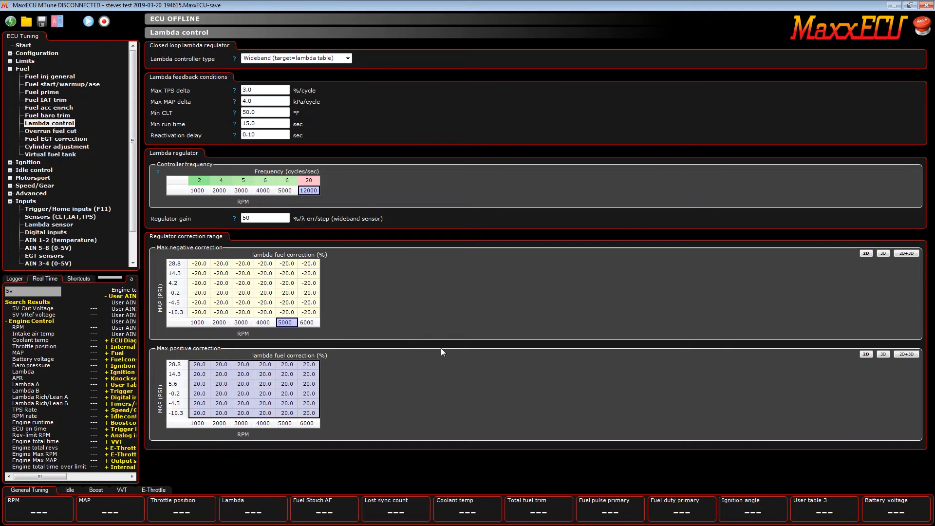
{"action": "left_click", "coordinate": [54, 154]}
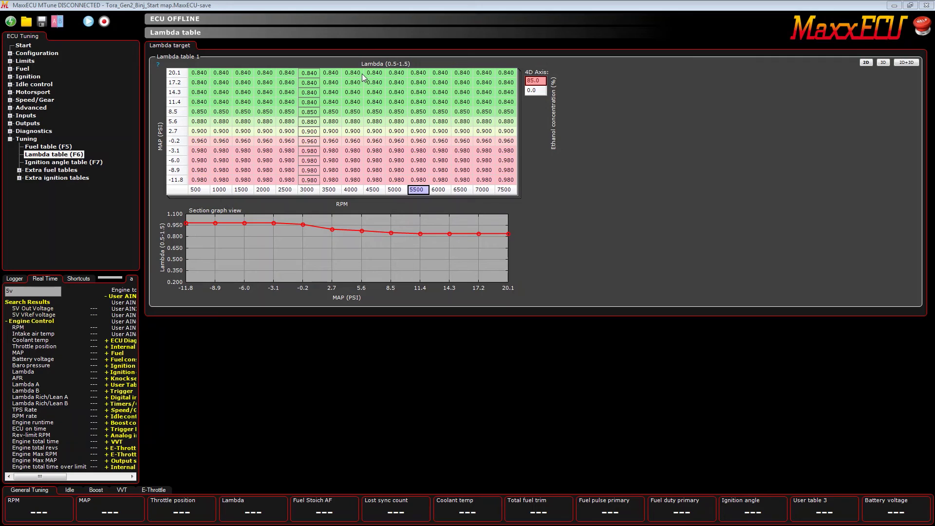
{"action": "mouse_move", "coordinate": [256, 97]}
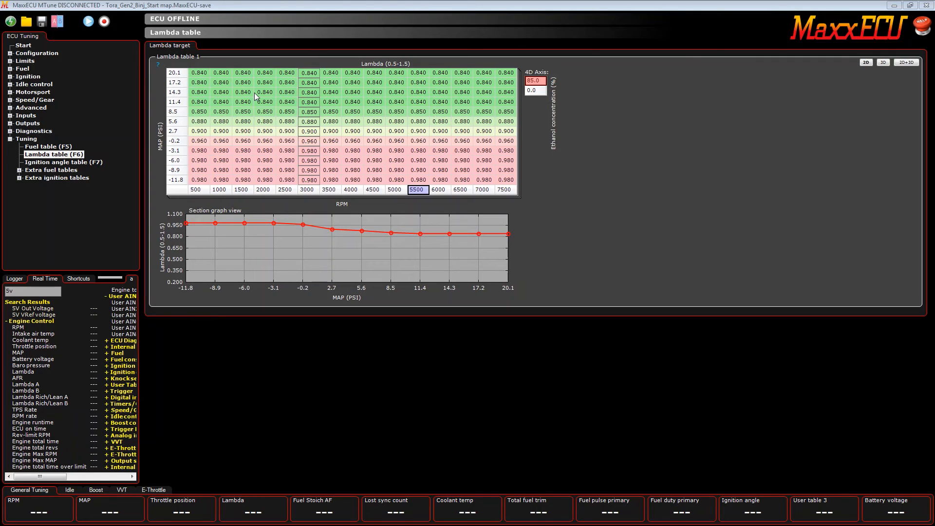
Set lambda target cells from -0.2 to 20.1 PSI MAP to 0.750.
{"action": "left_click", "coordinate": [462, 72]}
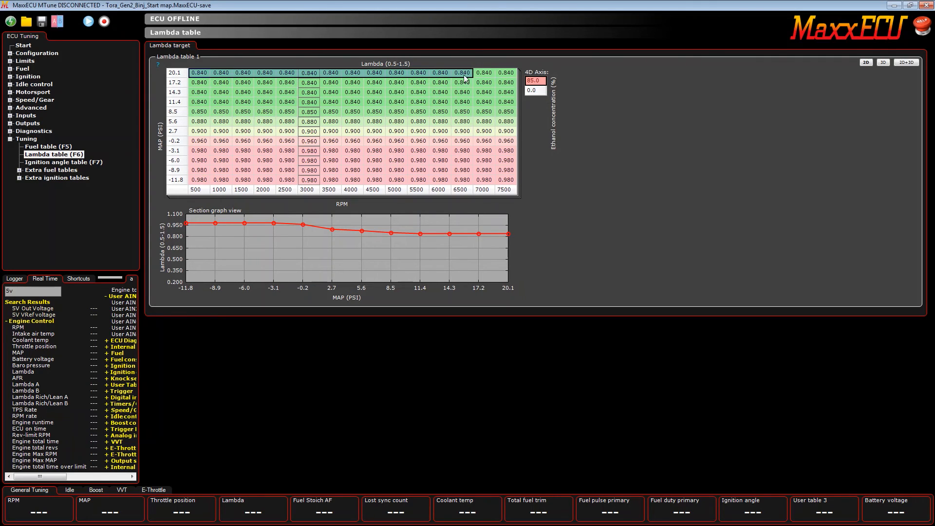
{"action": "left_click", "coordinate": [198, 72]}
{"action": "type", "text": "0.750"}
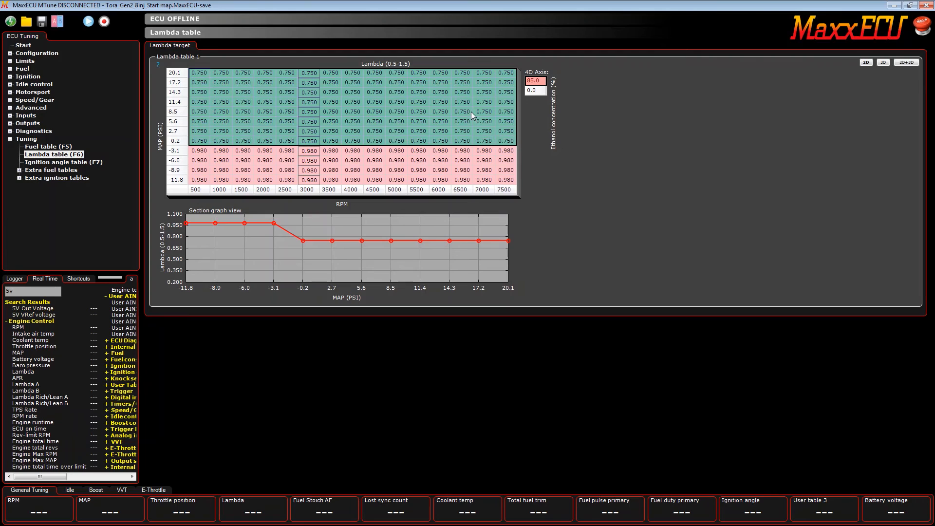
{"action": "left_click", "coordinate": [396, 112]}
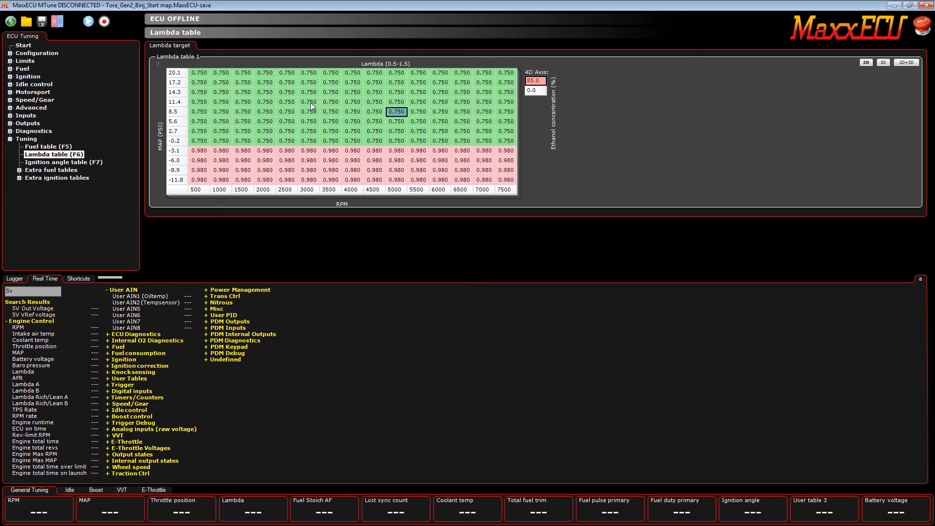
{"action": "mouse_move", "coordinate": [424, 81]}
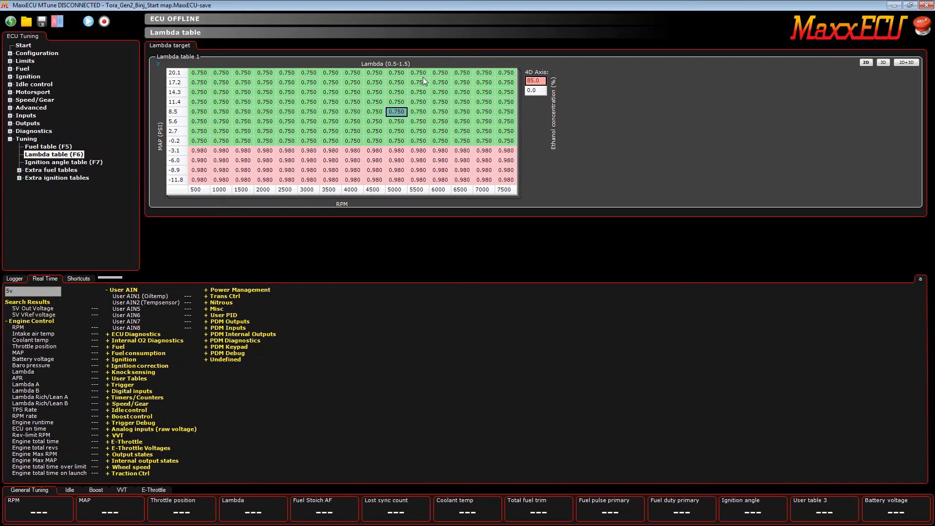
{"action": "mouse_move", "coordinate": [331, 107]}
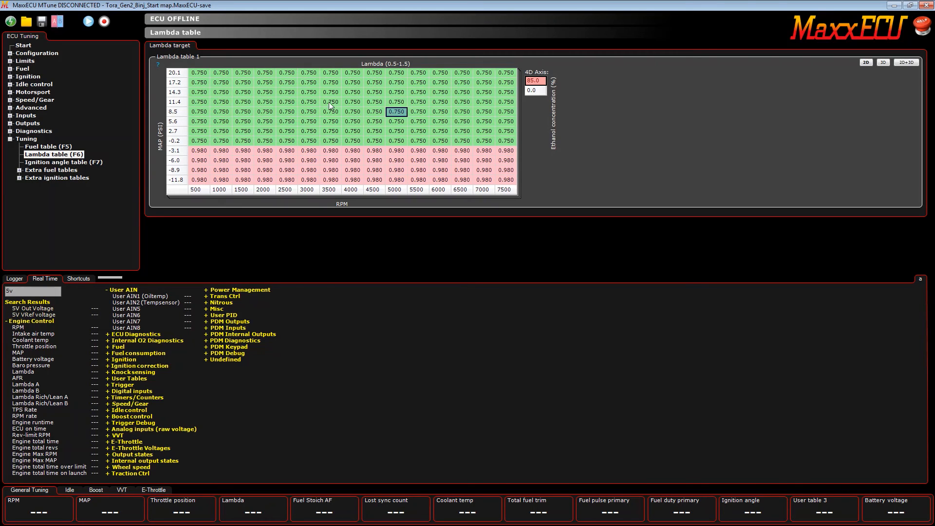
{"action": "mouse_move", "coordinate": [362, 110]}
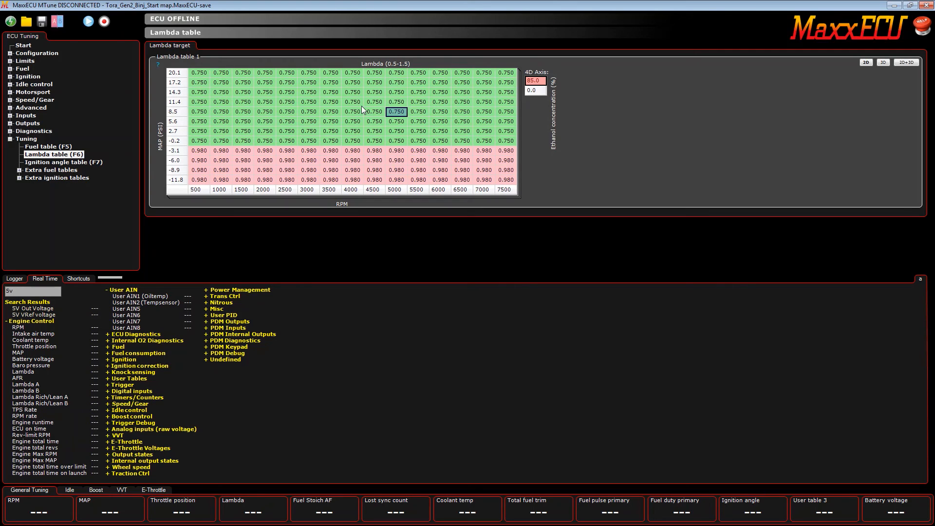
{"action": "left_click", "coordinate": [9, 68]}
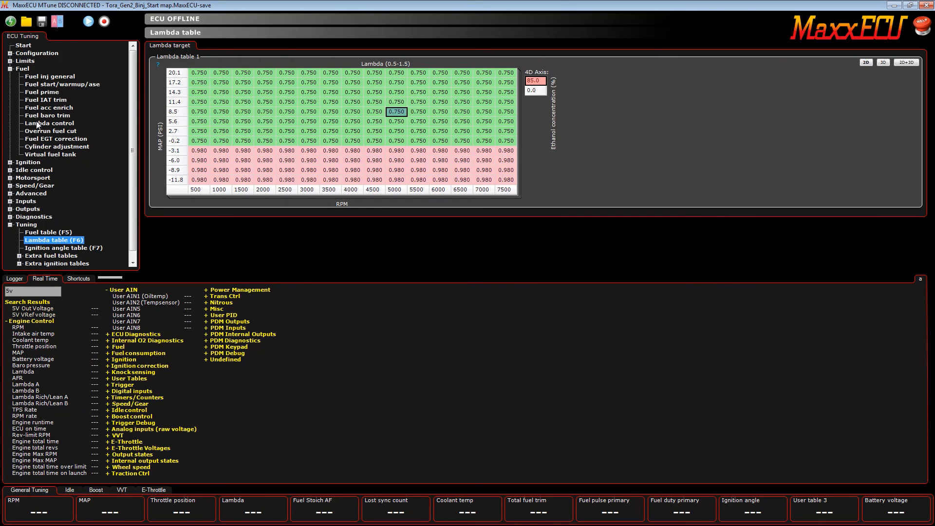
{"action": "left_click", "coordinate": [49, 123]}
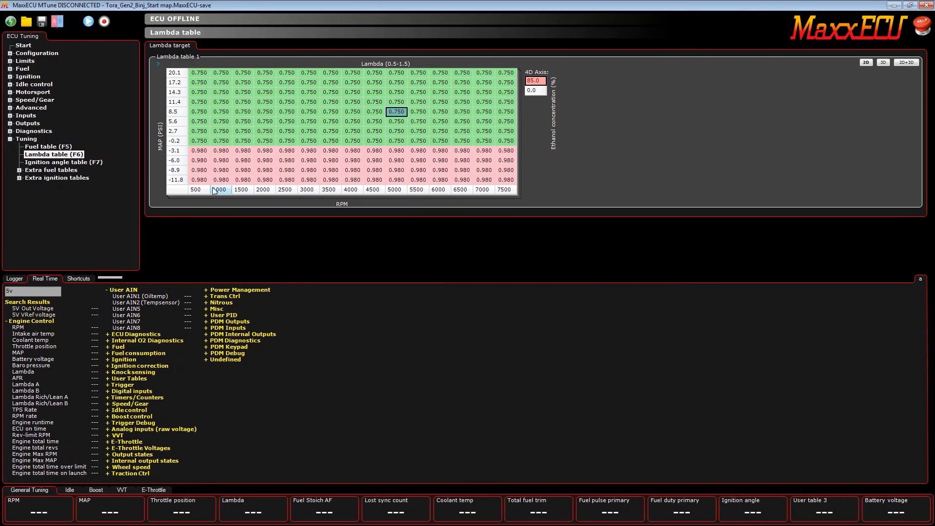
Change the lambda table's vertical axis source from MAP to throttle position.
{"action": "right_click", "coordinate": [219, 189]}
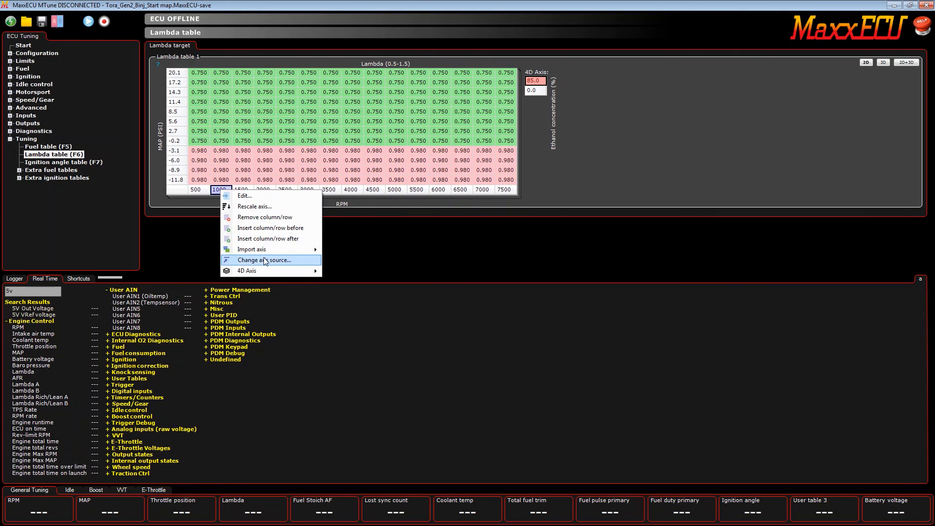
{"action": "left_click", "coordinate": [261, 261]}
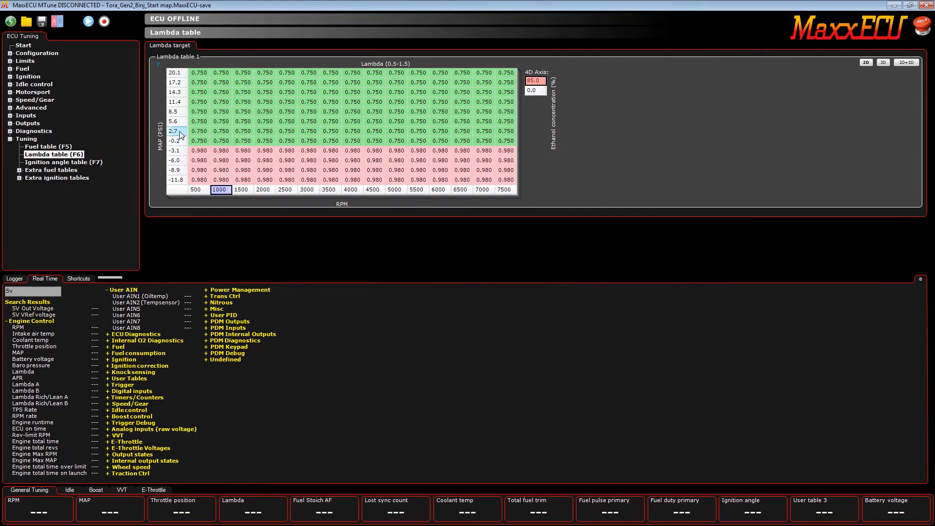
{"action": "left_click", "coordinate": [175, 122]}
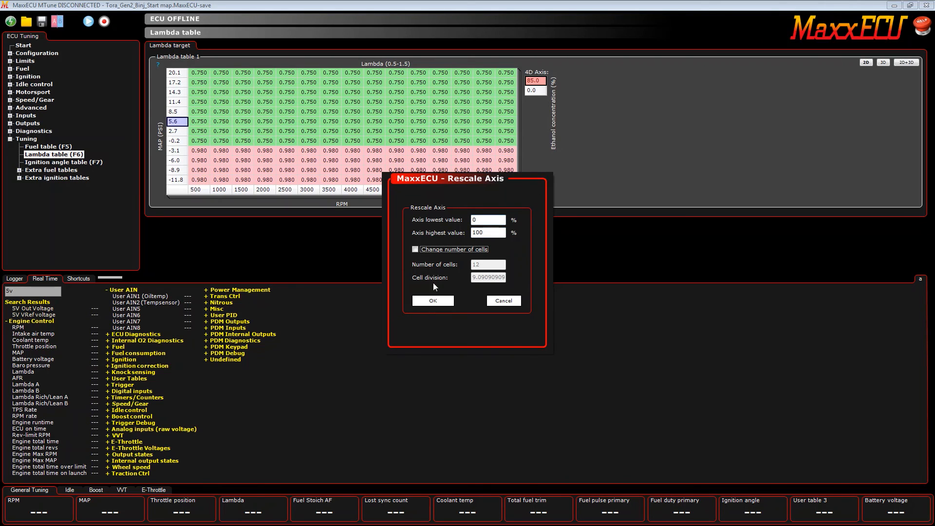
Rescale the axis 0–100% with 11 cells (10% steps) and apply.
{"action": "left_click", "coordinate": [417, 248]}
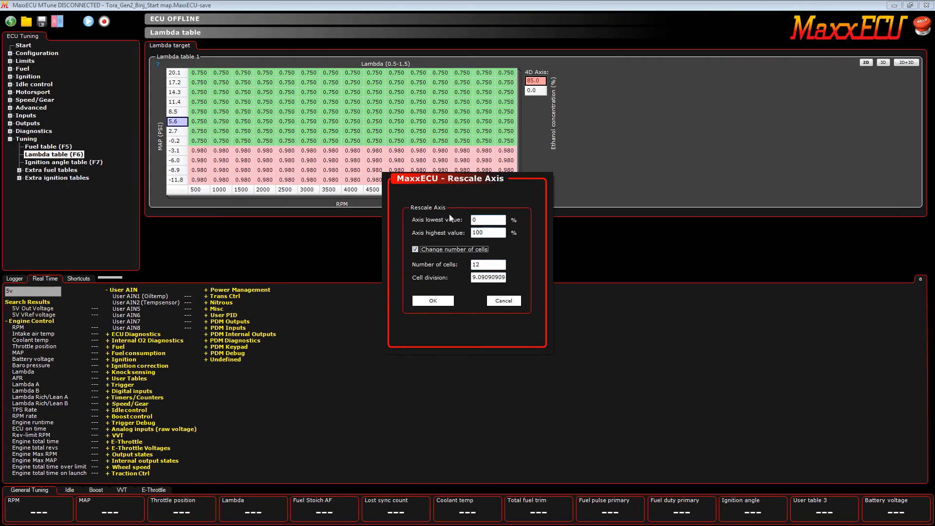
{"action": "left_click", "coordinate": [487, 264]}
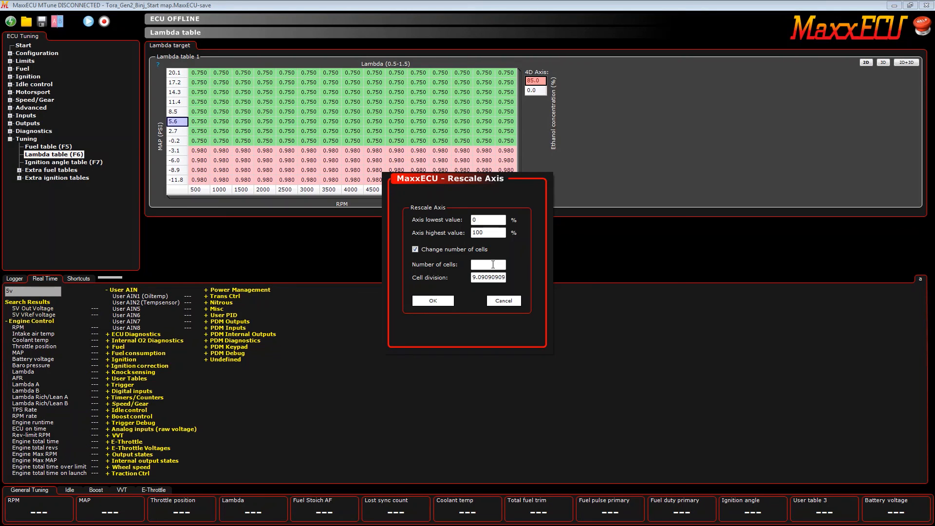
{"action": "type", "text": "10"}
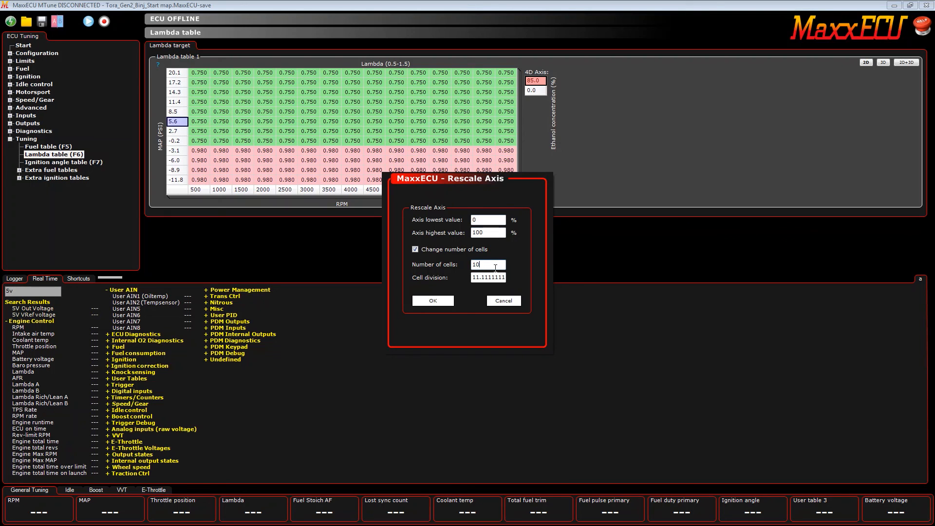
{"action": "type", "text": "11"}
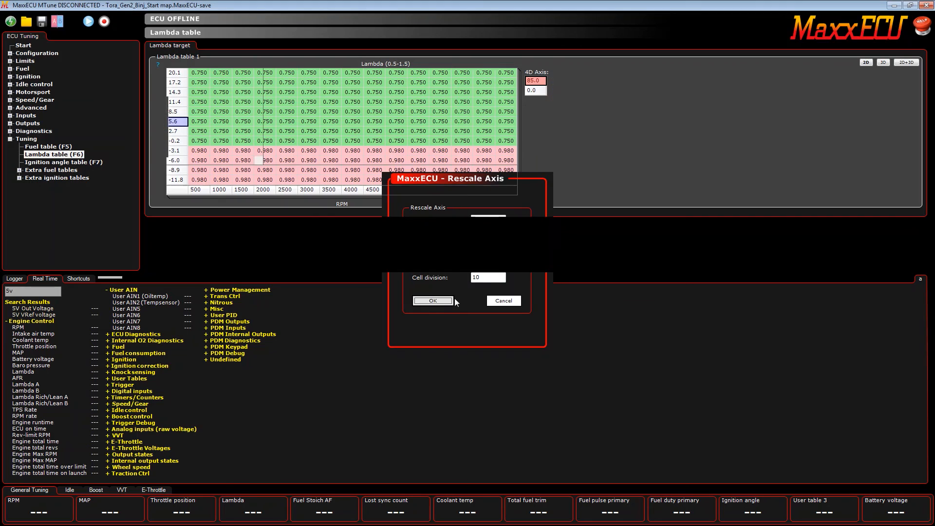
{"action": "left_click", "coordinate": [433, 300]}
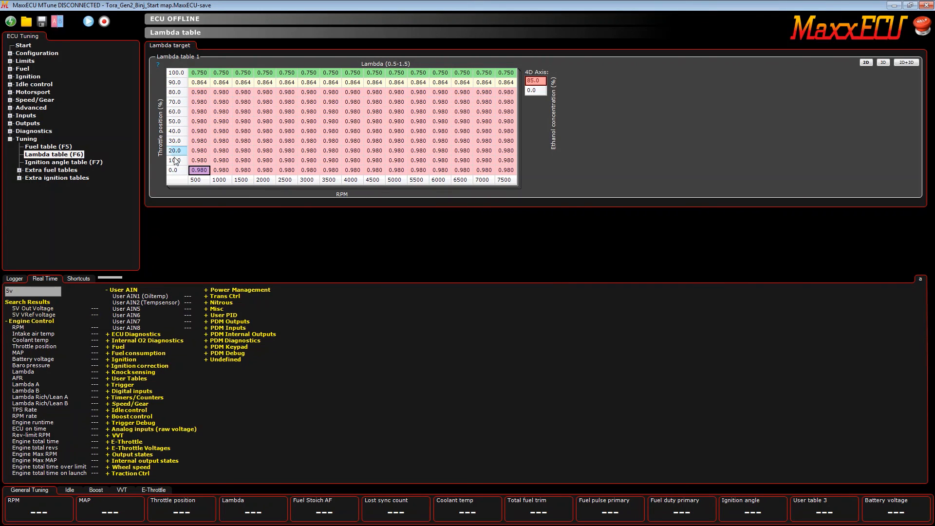
{"action": "left_click", "coordinate": [175, 82]}
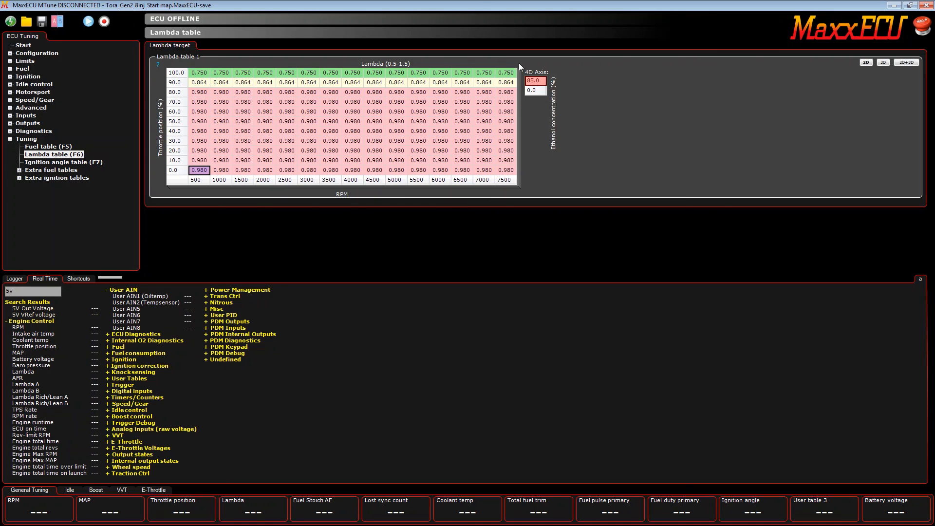
{"action": "mouse_move", "coordinate": [553, 119]}
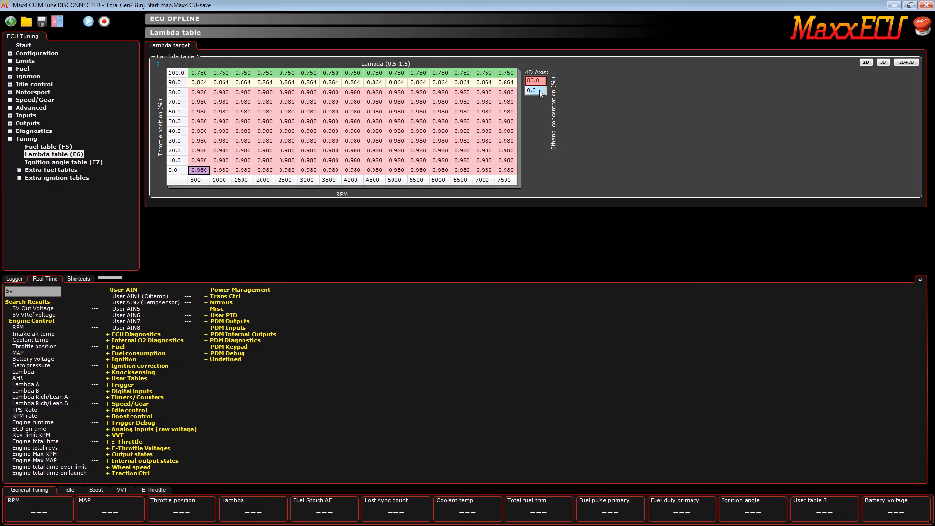
{"action": "left_click", "coordinate": [534, 89]}
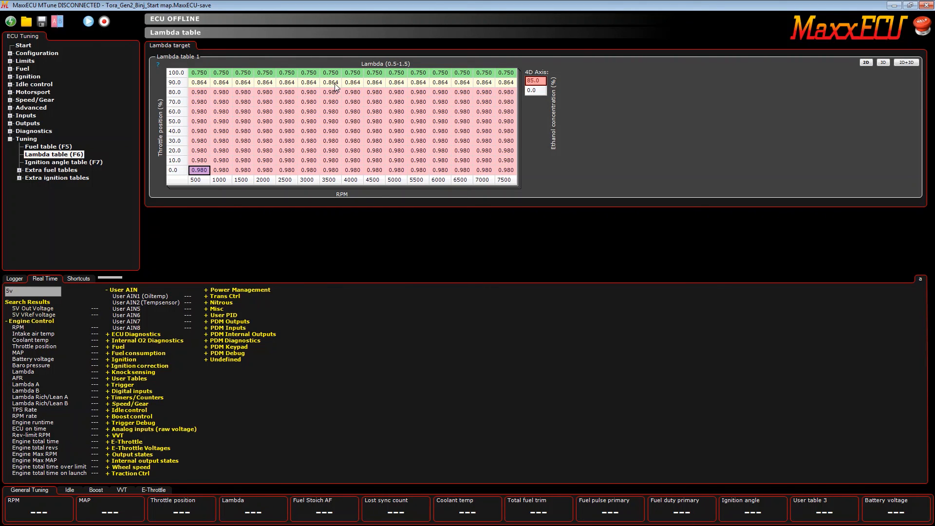
{"action": "mouse_move", "coordinate": [336, 87]}
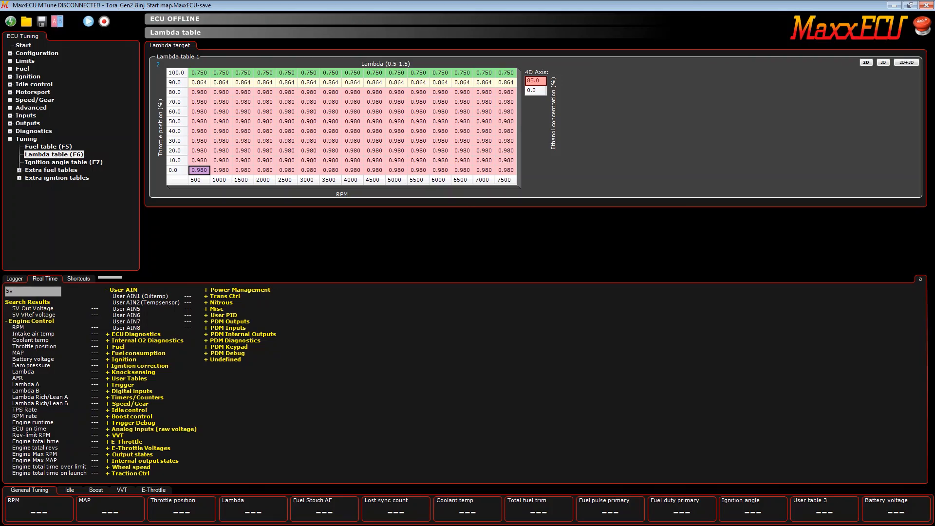